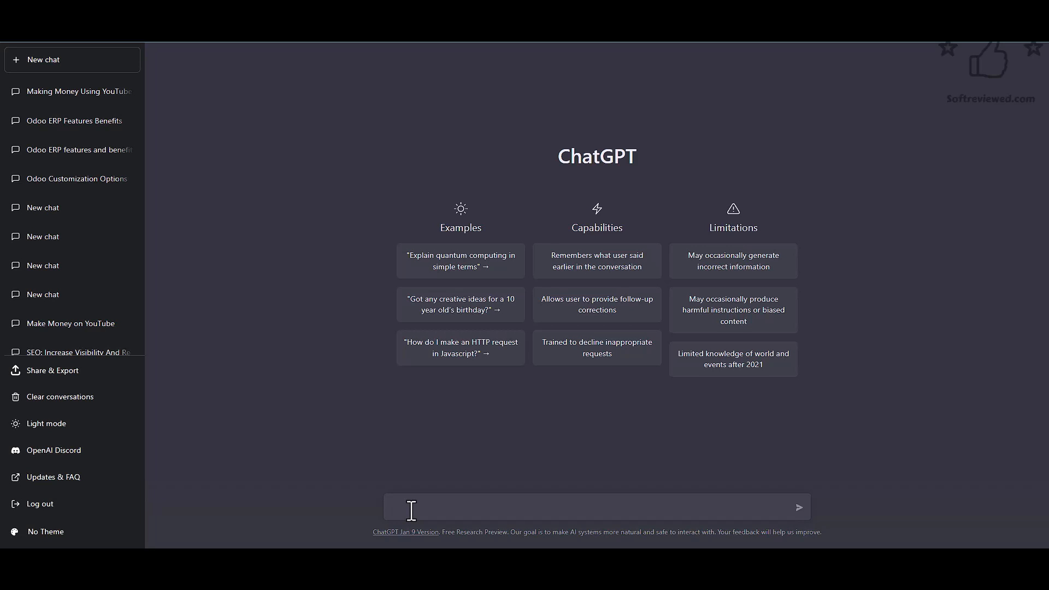
mouse_move(449, 511)
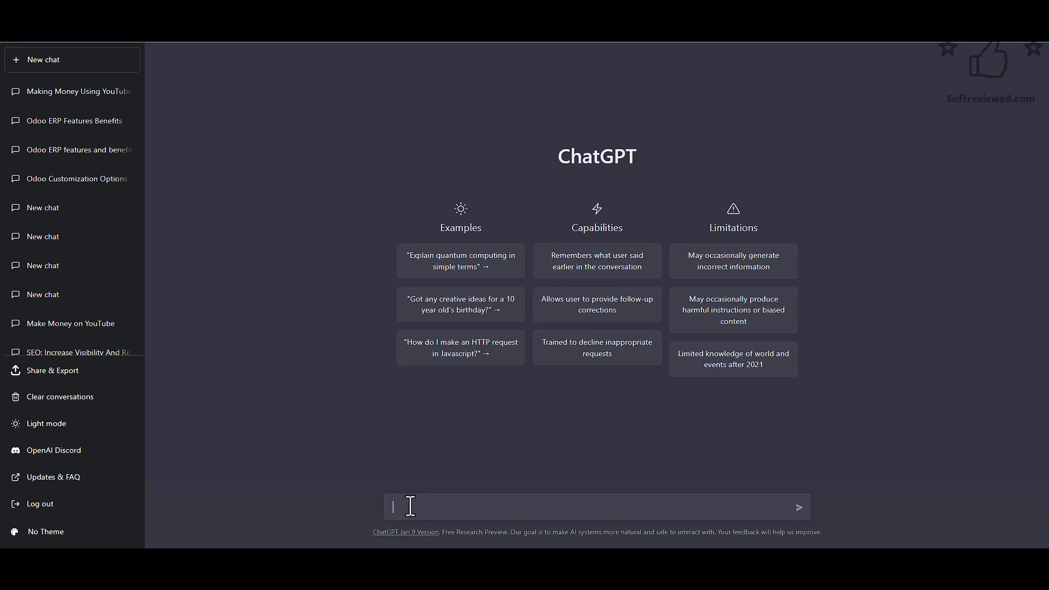
mouse_move(479, 507)
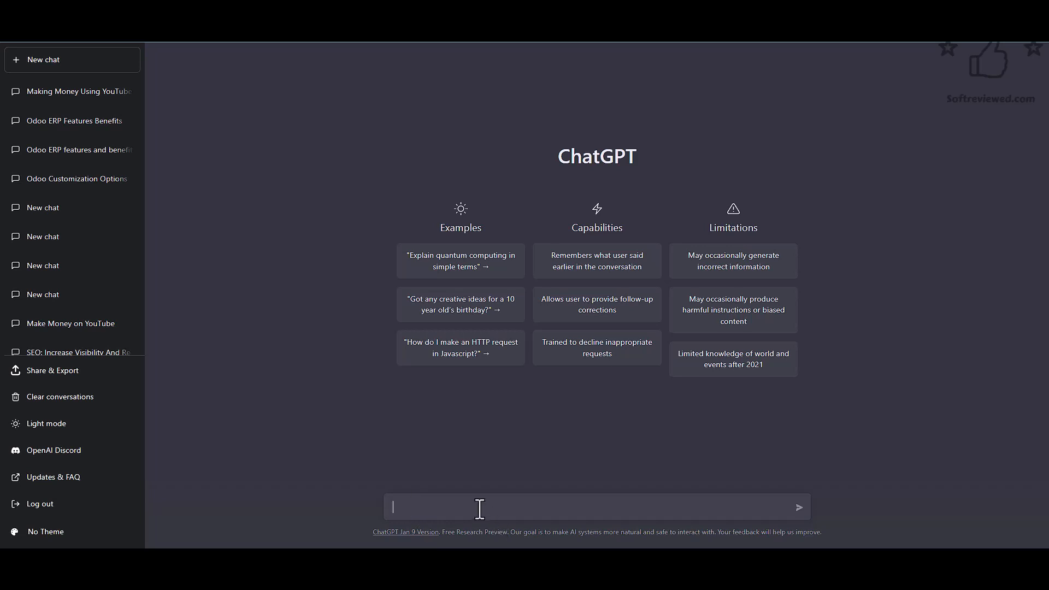
- Write the prompt 'What are some of the easiest way to make money online' in ChatGPT's box
text(W)
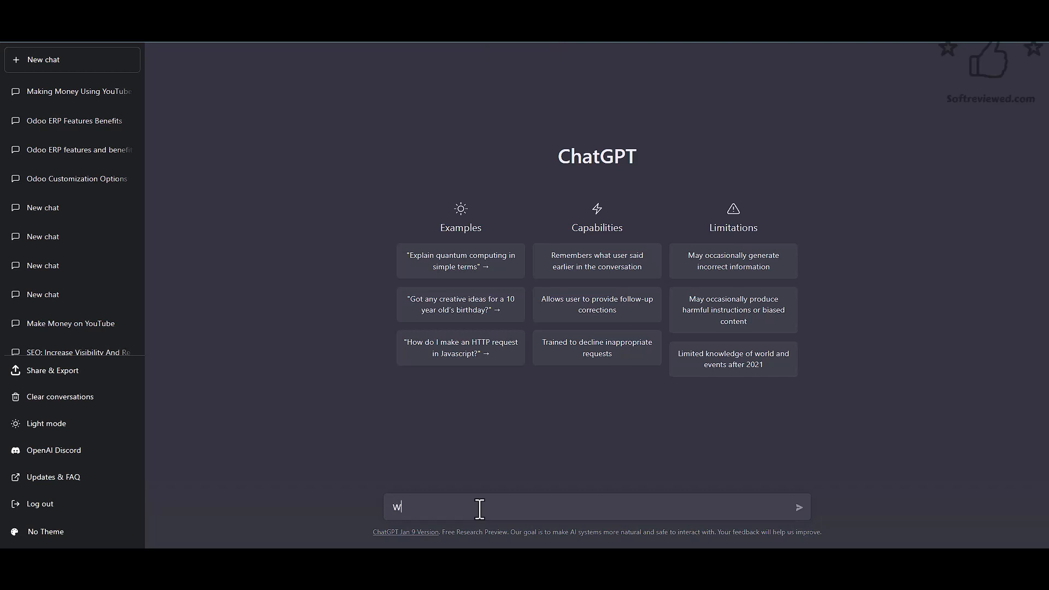
text(hat rae)
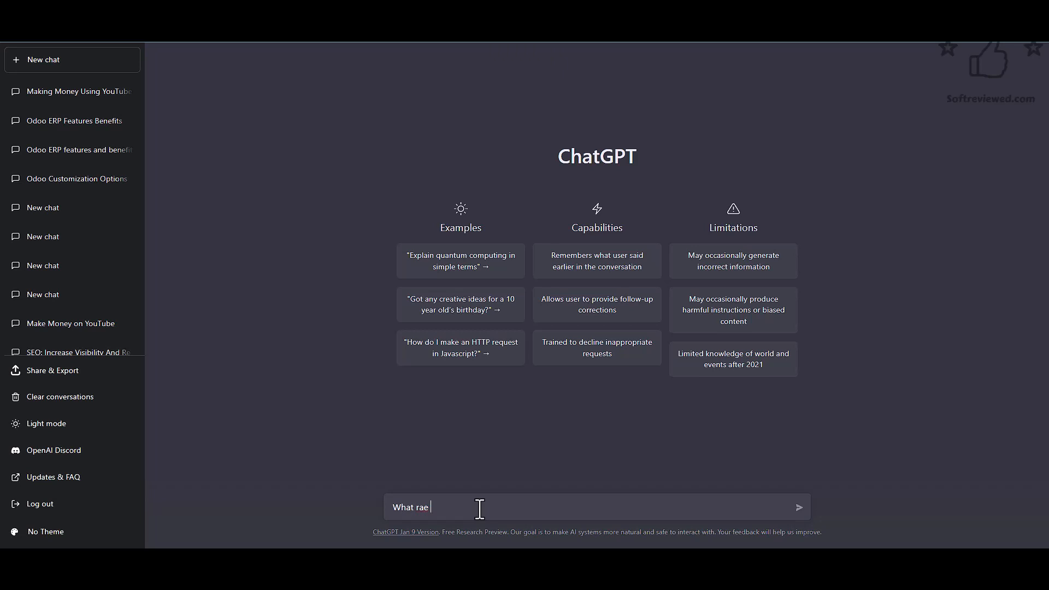
text(are)
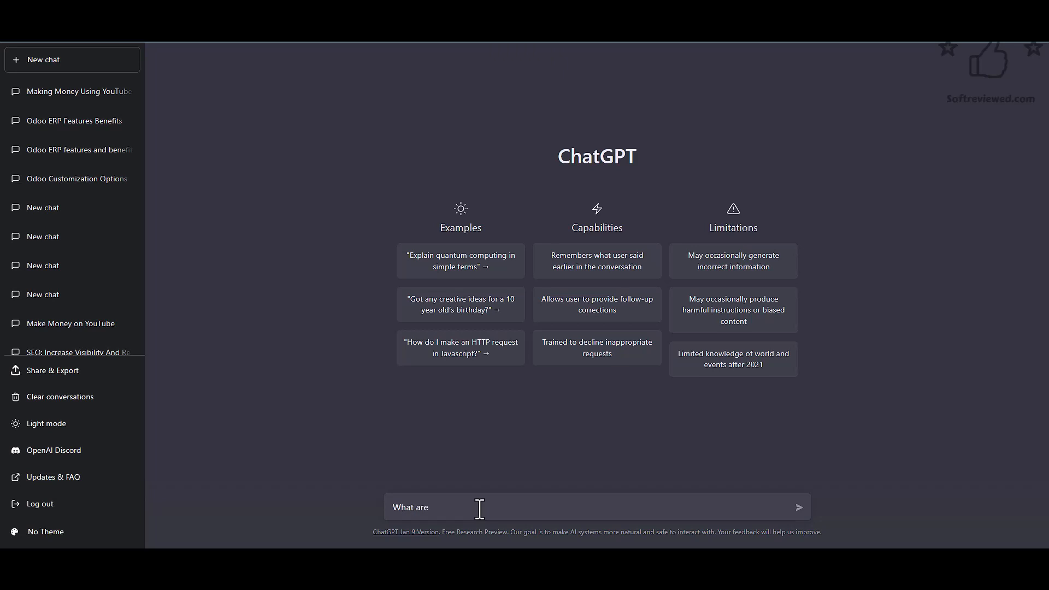
text(some of the esaiest)
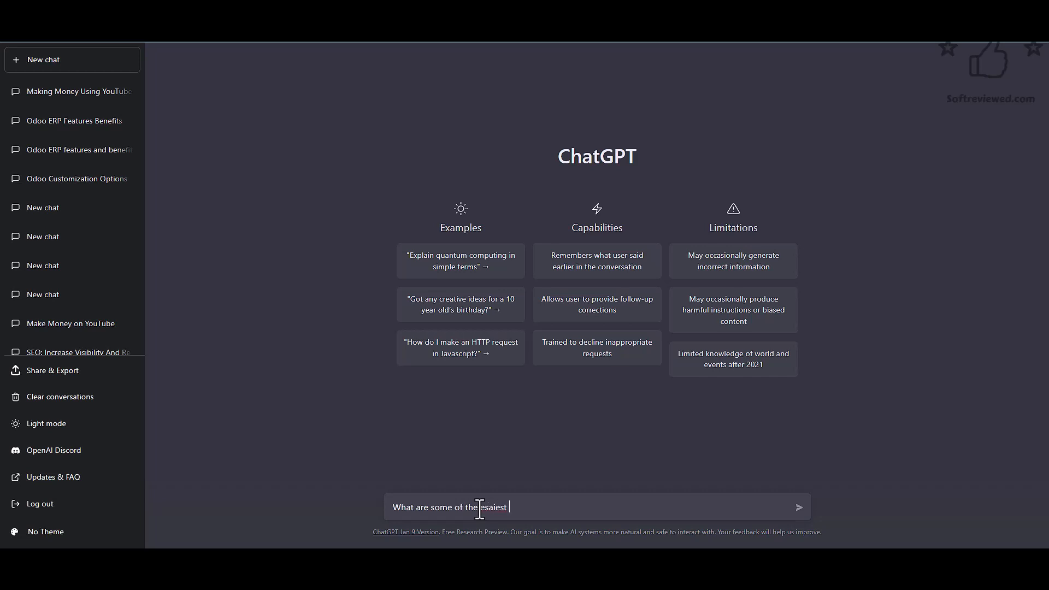
text(way to)
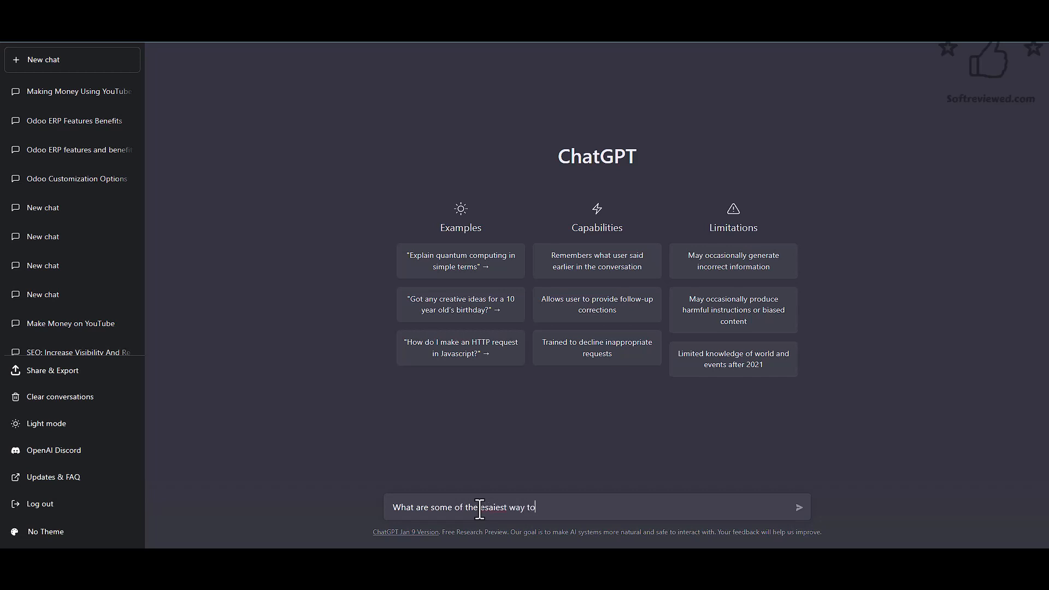
text(make mon)
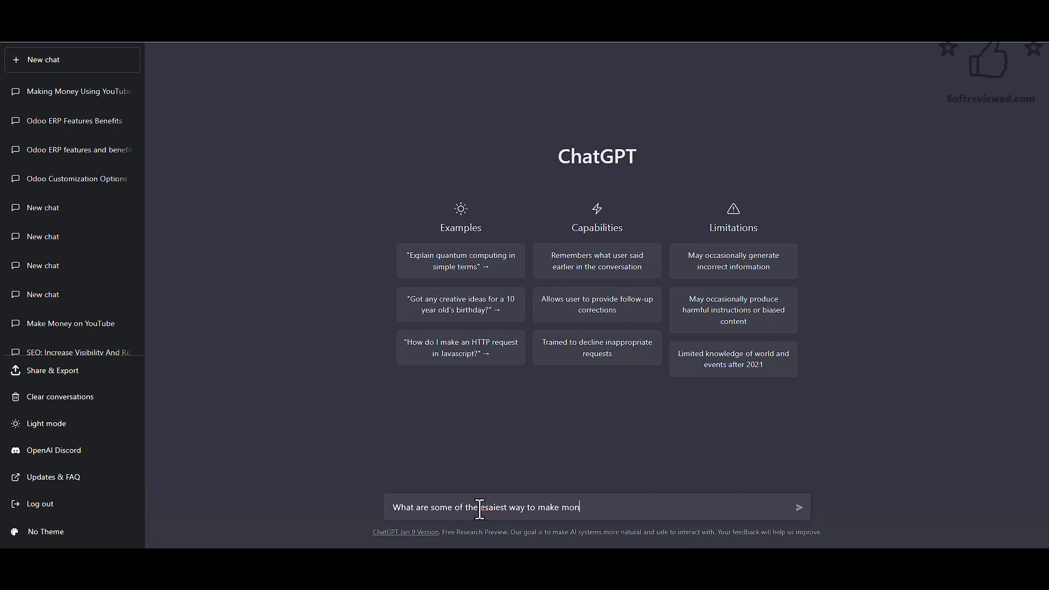
text(ey onl)
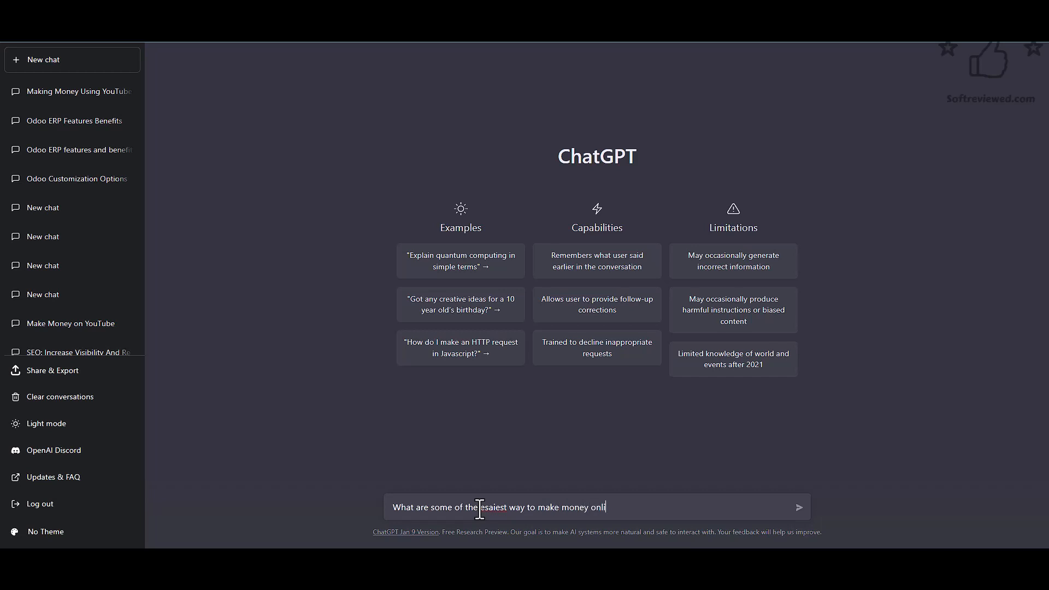
text(ine)
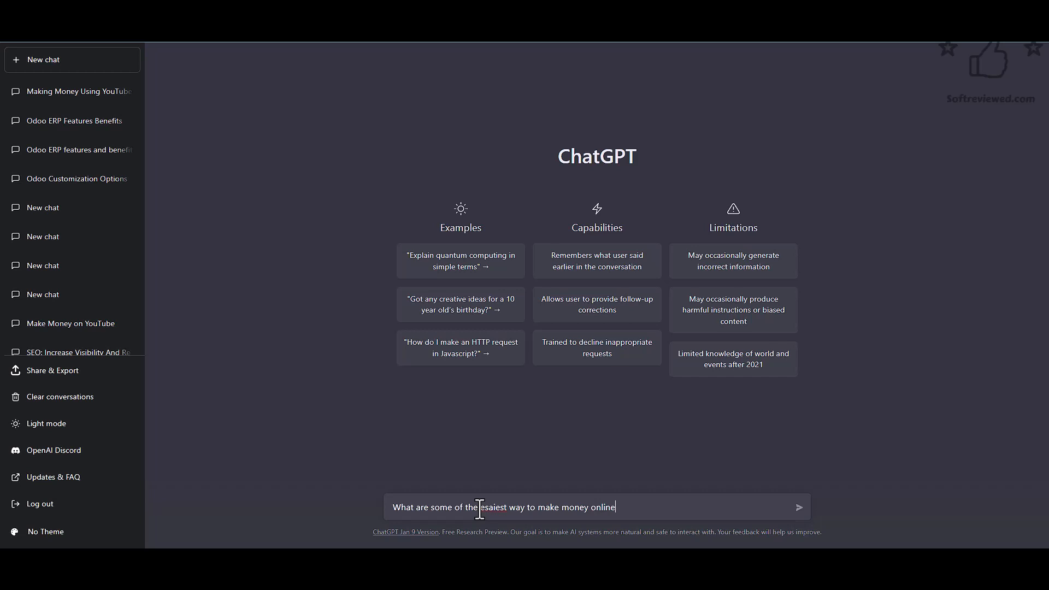
right_click(494, 507)
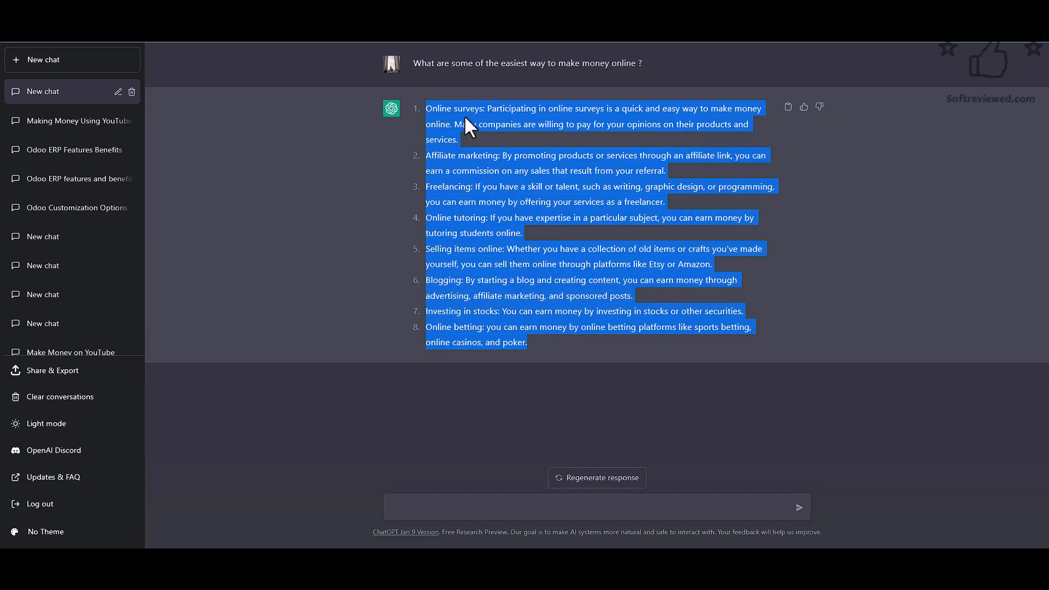
mouse_move(551, 150)
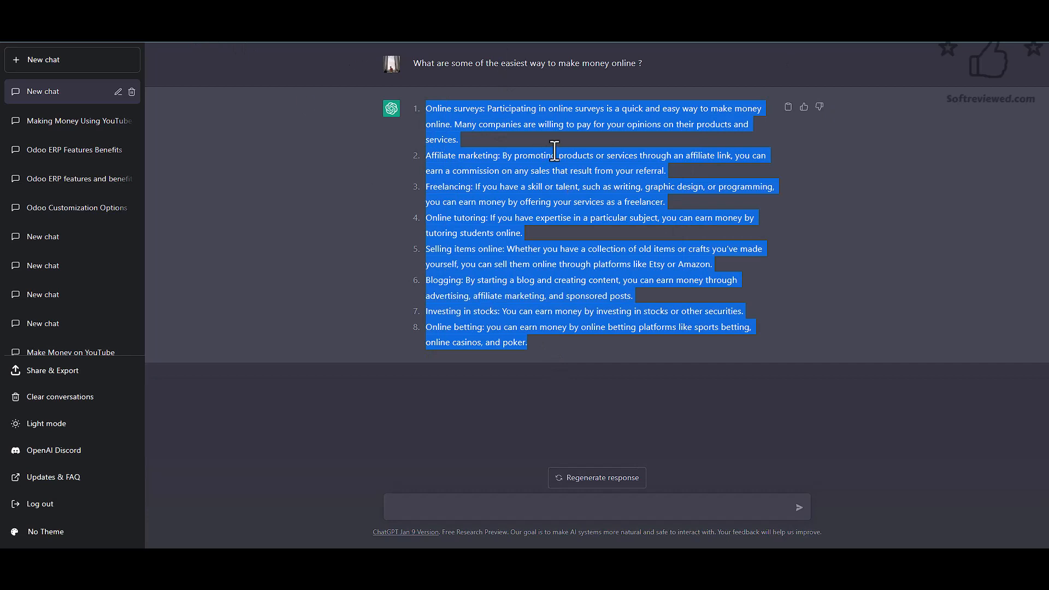
mouse_move(443, 151)
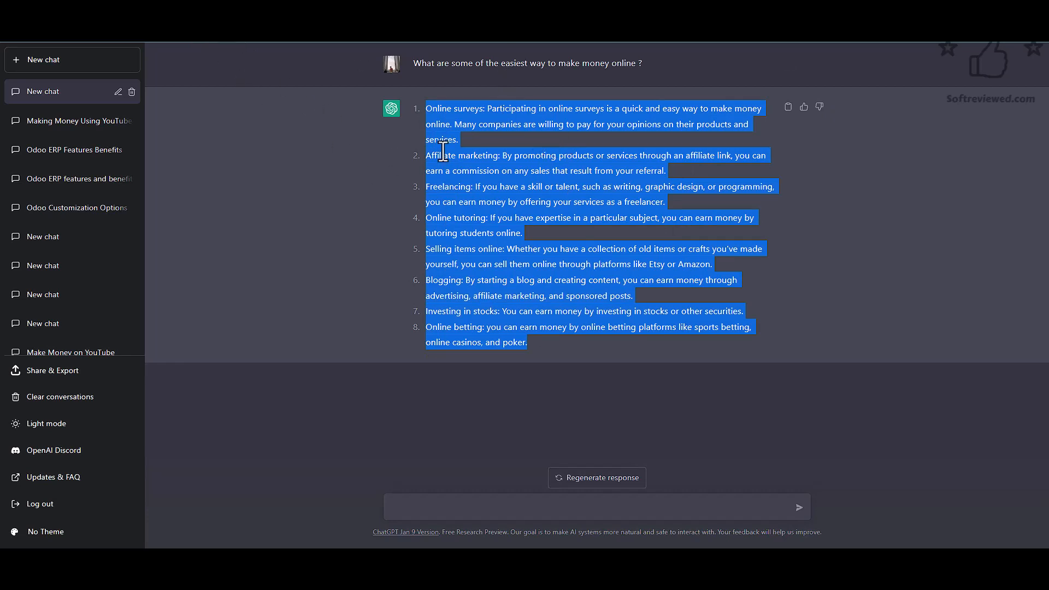
mouse_move(469, 129)
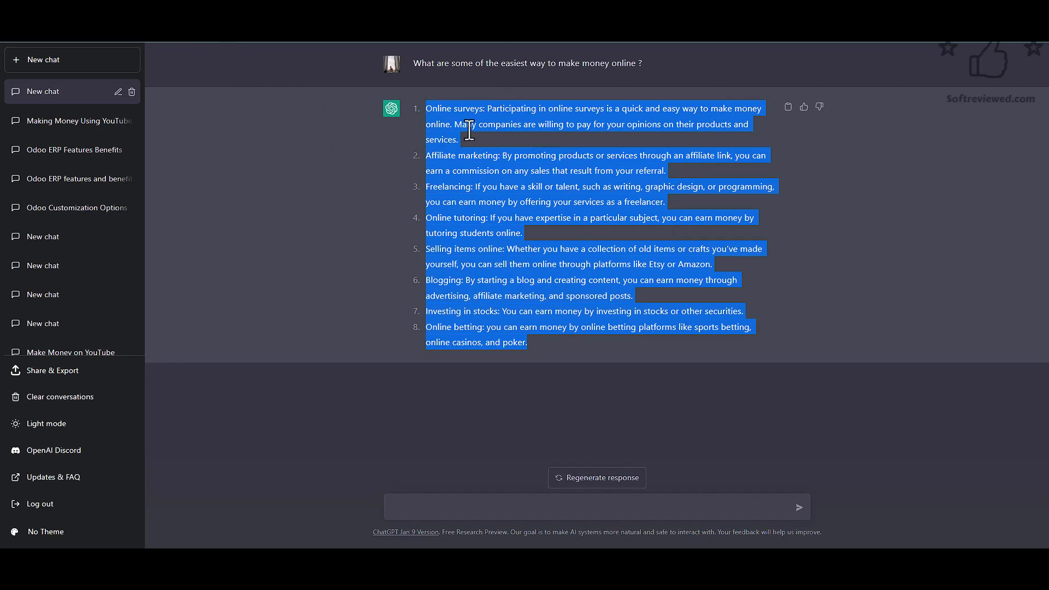
mouse_move(85, 97)
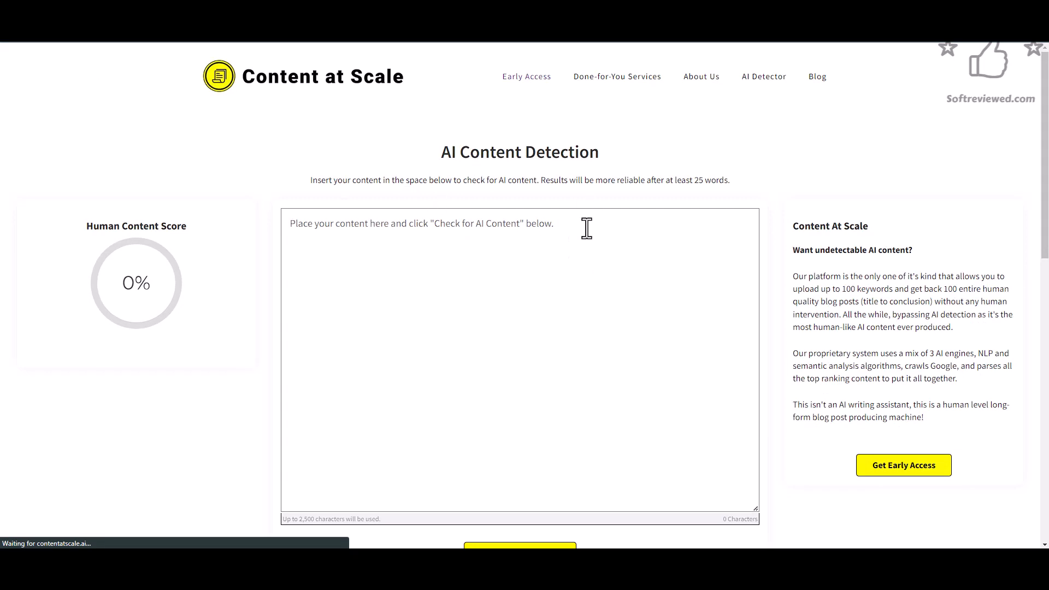
- Run the AI check on the pasted ChatGPT list, which scores 0% human, Obviously AI
scroll(down, 3)
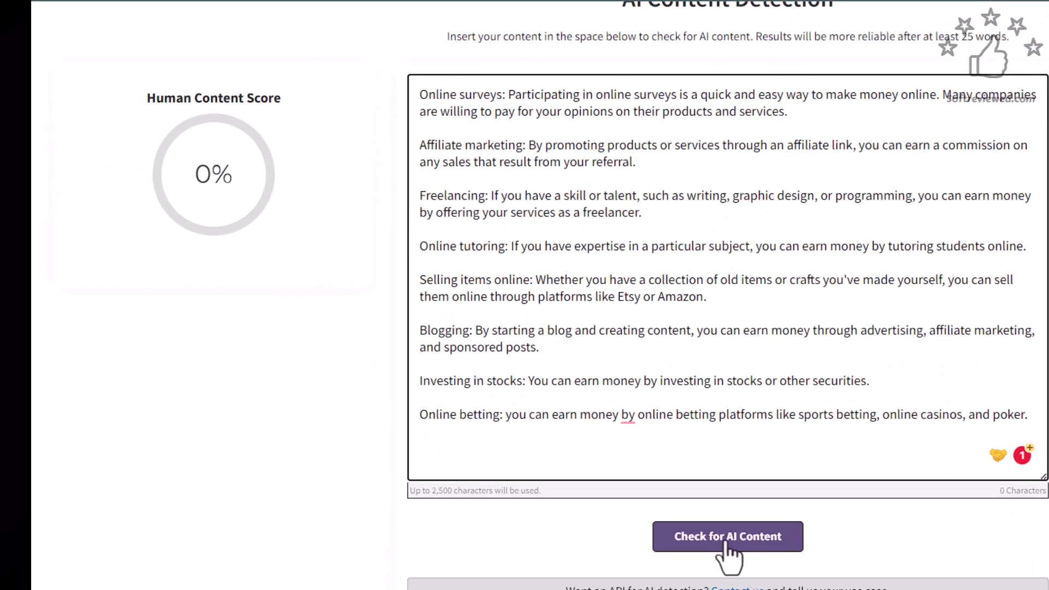
click(727, 535)
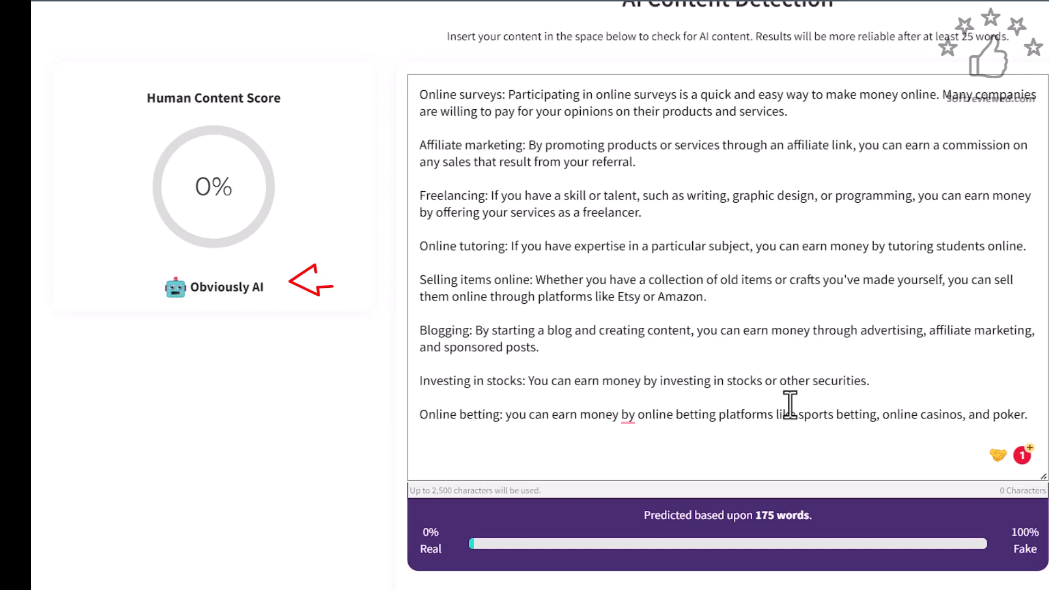
mouse_move(768, 390)
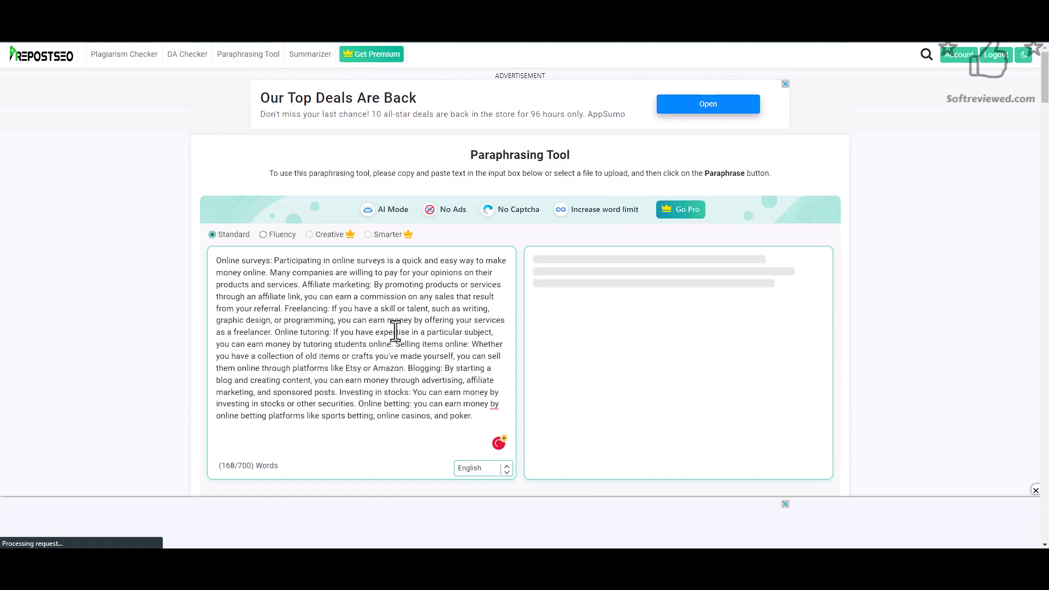
- Paraphrase the pasted 168-word list in Prepostseo's Standard mode
scroll(down, 3)
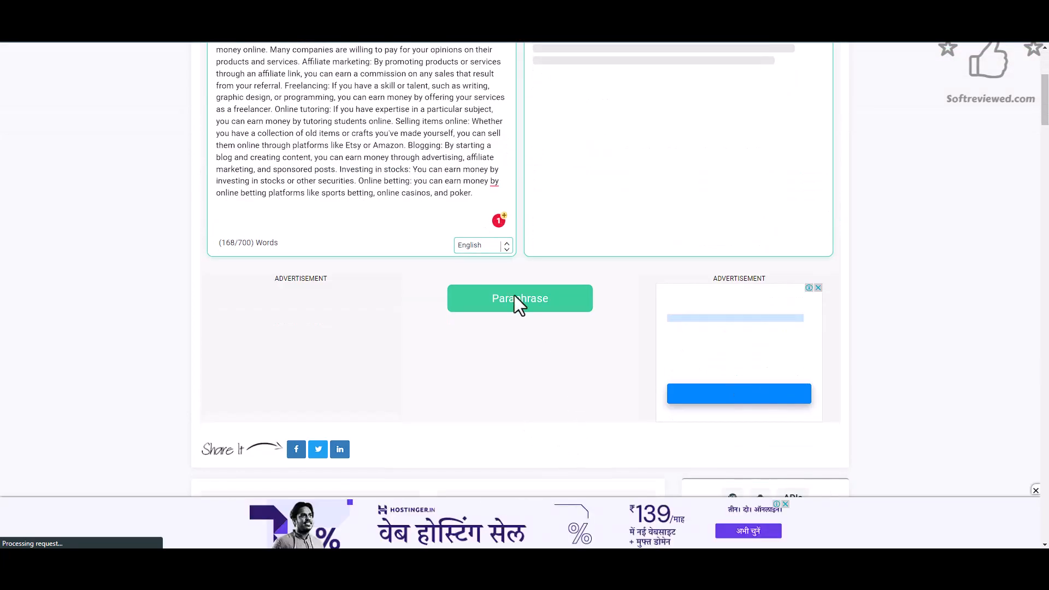
click(520, 299)
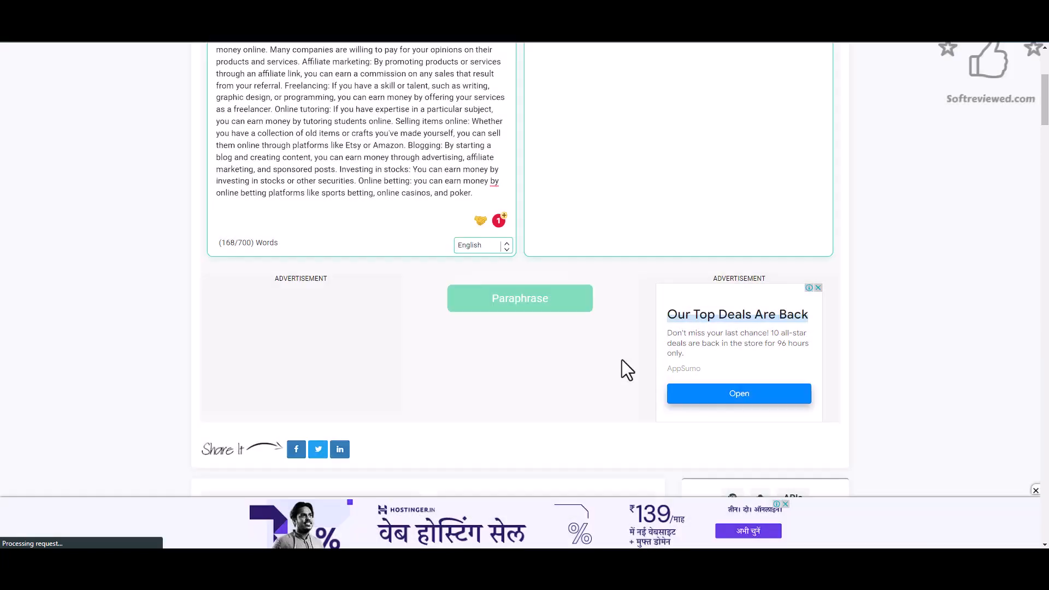
click(520, 297)
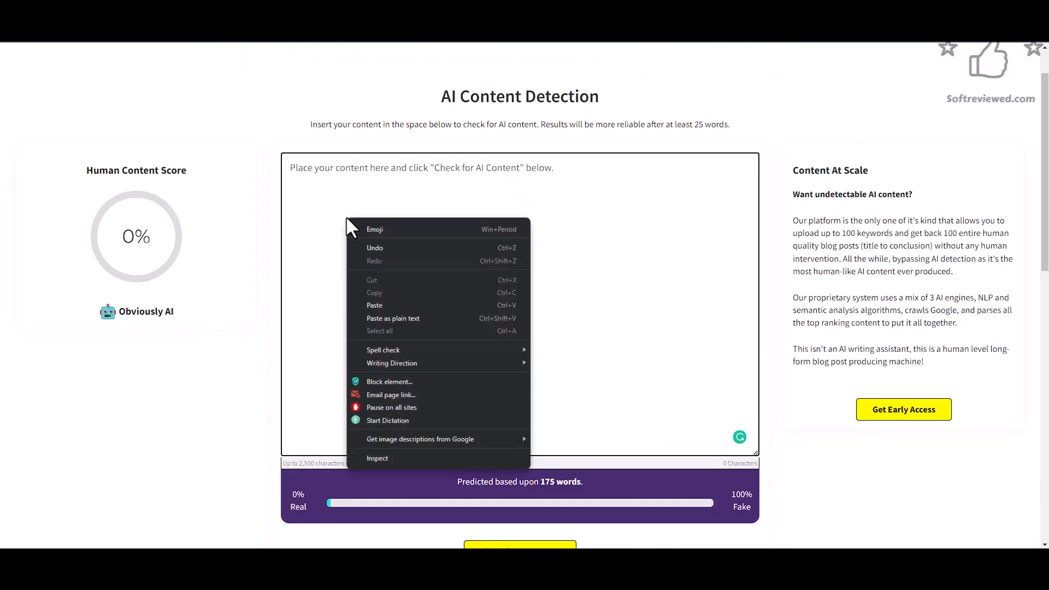
- Score the Standard paraphrase: 99% human in Content at Scale, Originality.ai 88 original / 12 AI
click(374, 305)
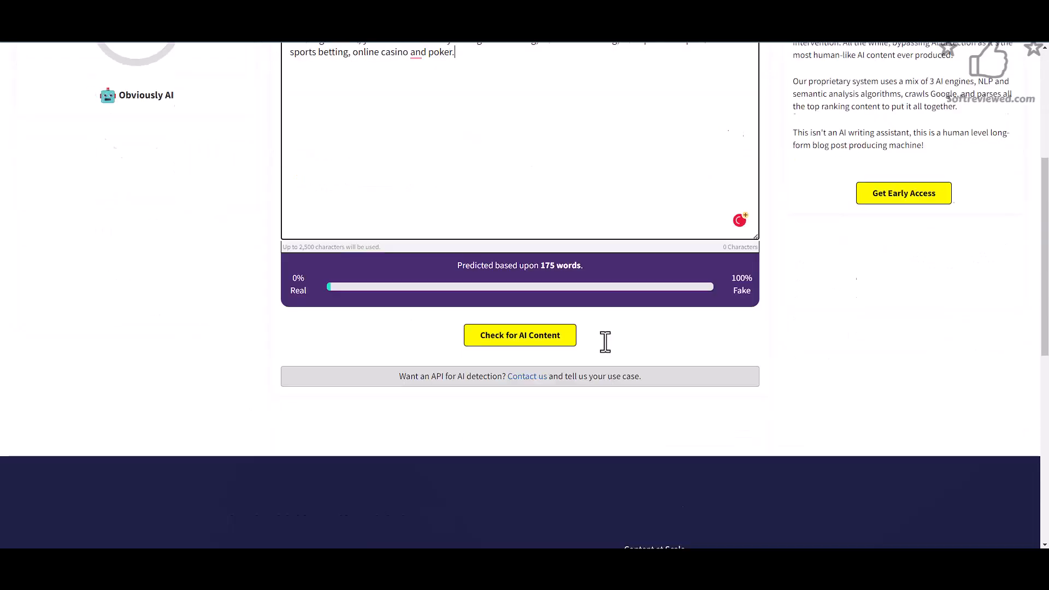
click(519, 334)
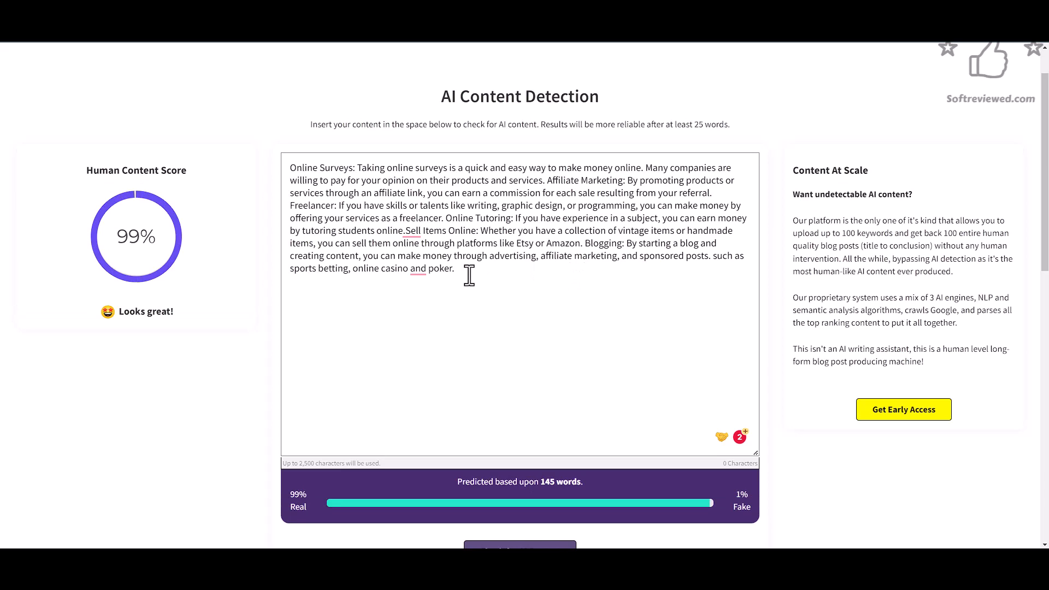
right_click(468, 274)
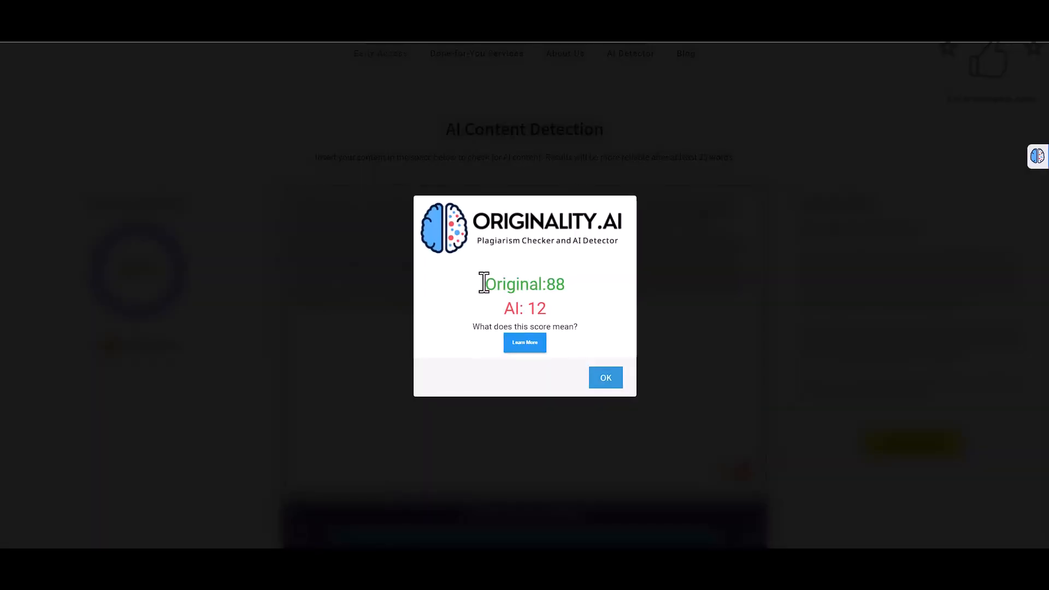
mouse_move(612, 370)
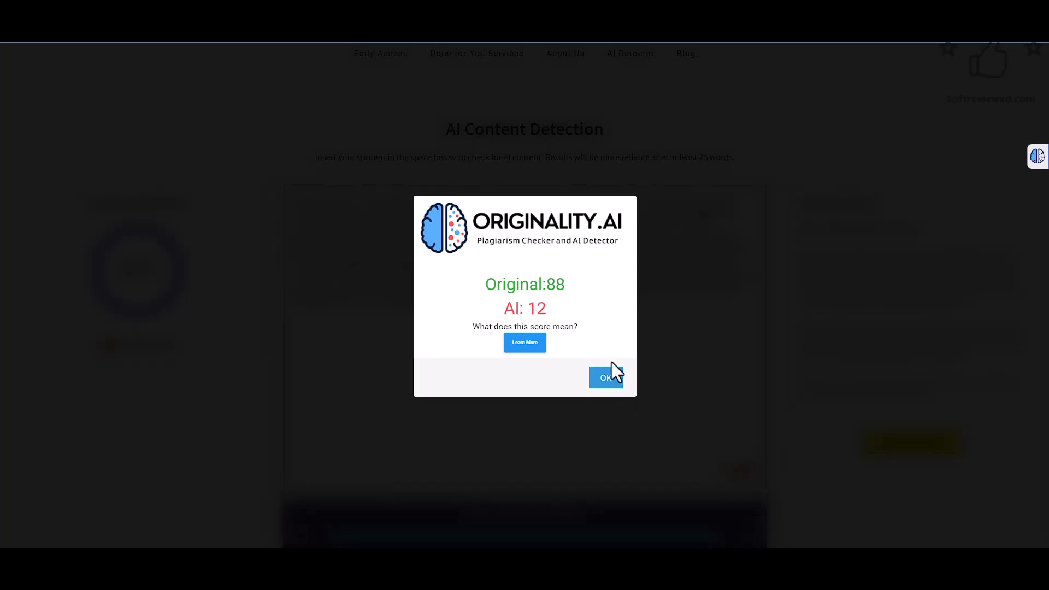
click(604, 377)
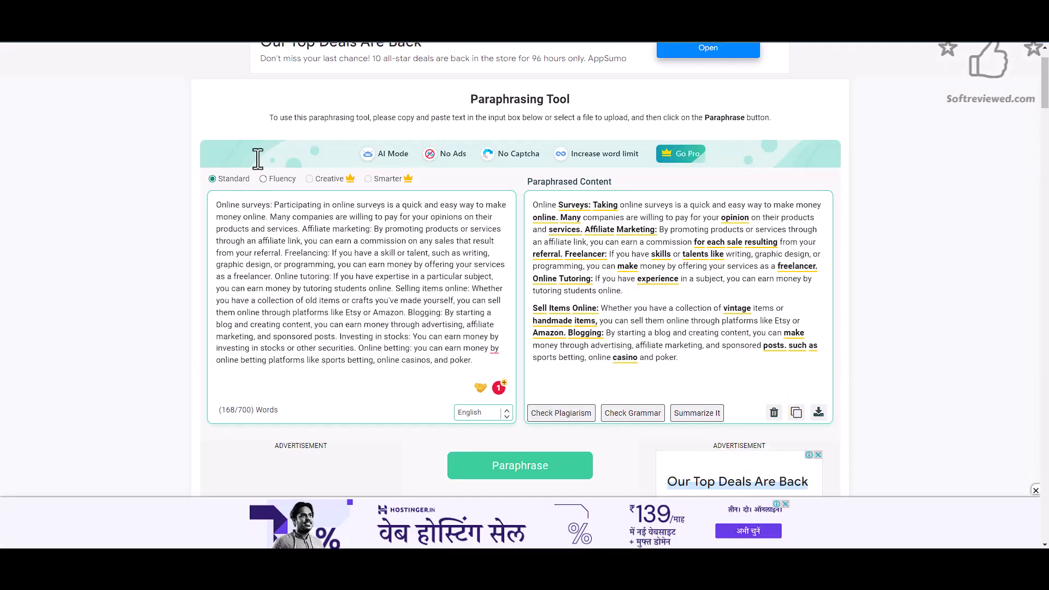
mouse_move(264, 187)
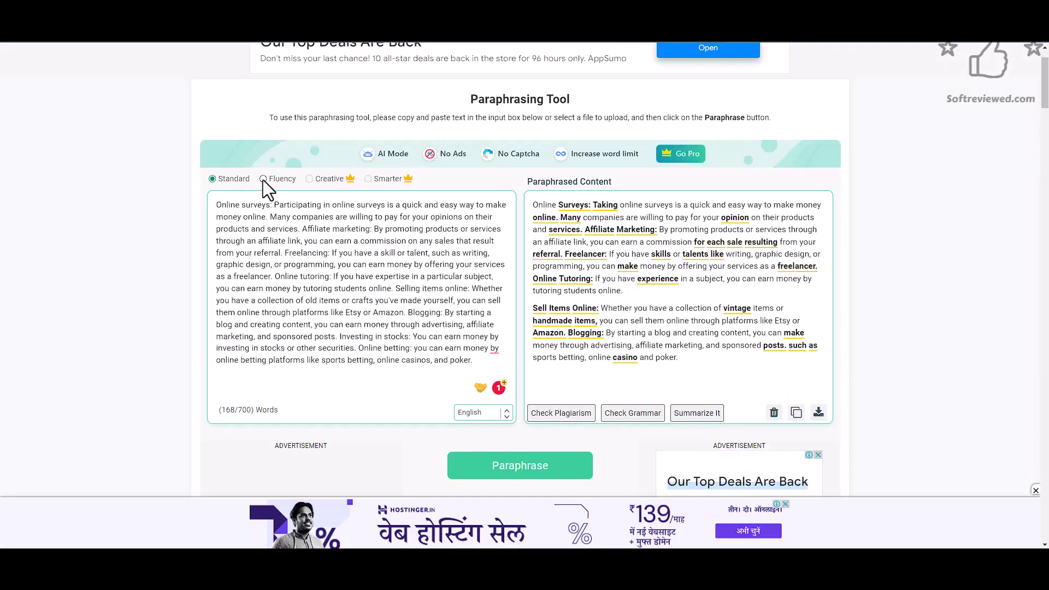
- Paraphrase the list again in Fluency mode, passing the reCAPTCHA check
click(263, 178)
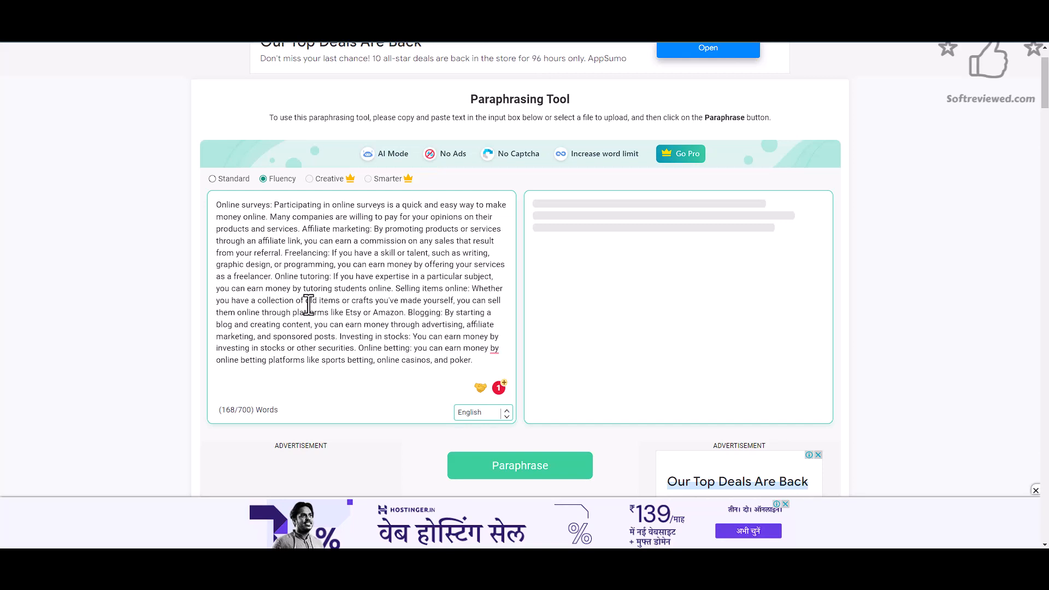
mouse_move(367, 244)
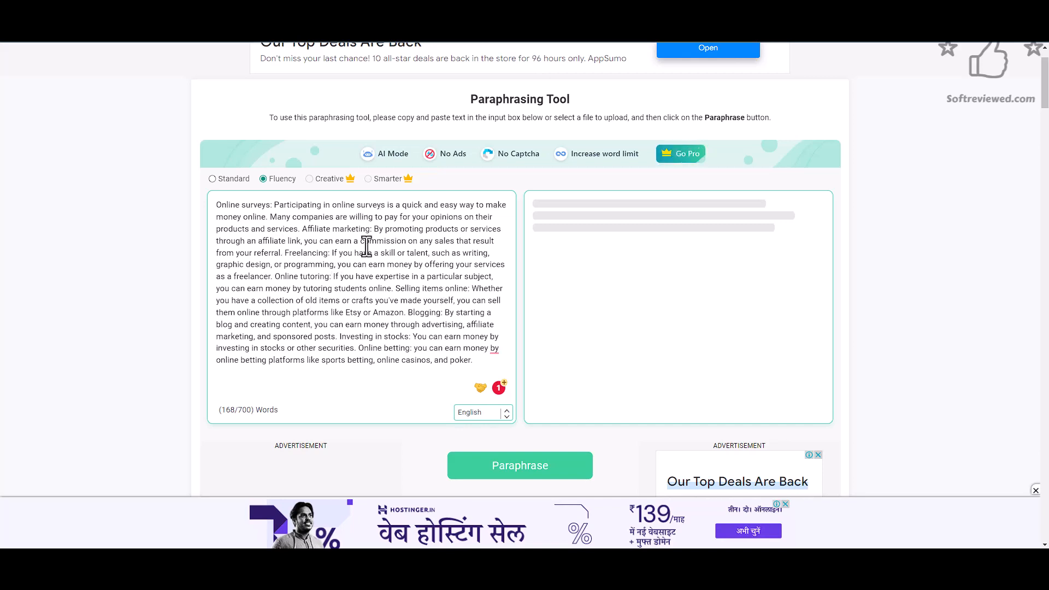
mouse_move(376, 264)
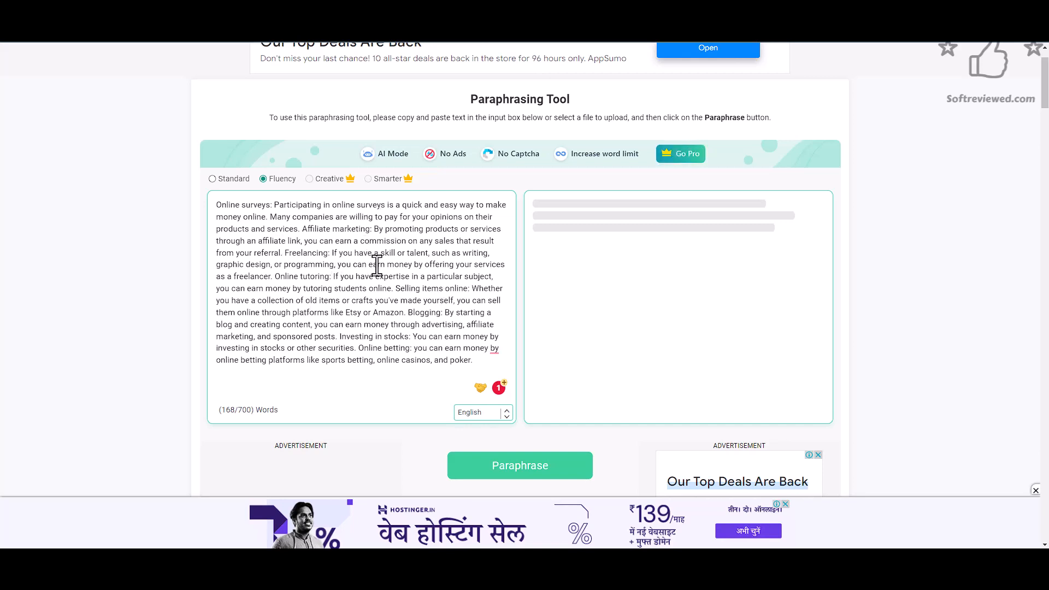
click(519, 465)
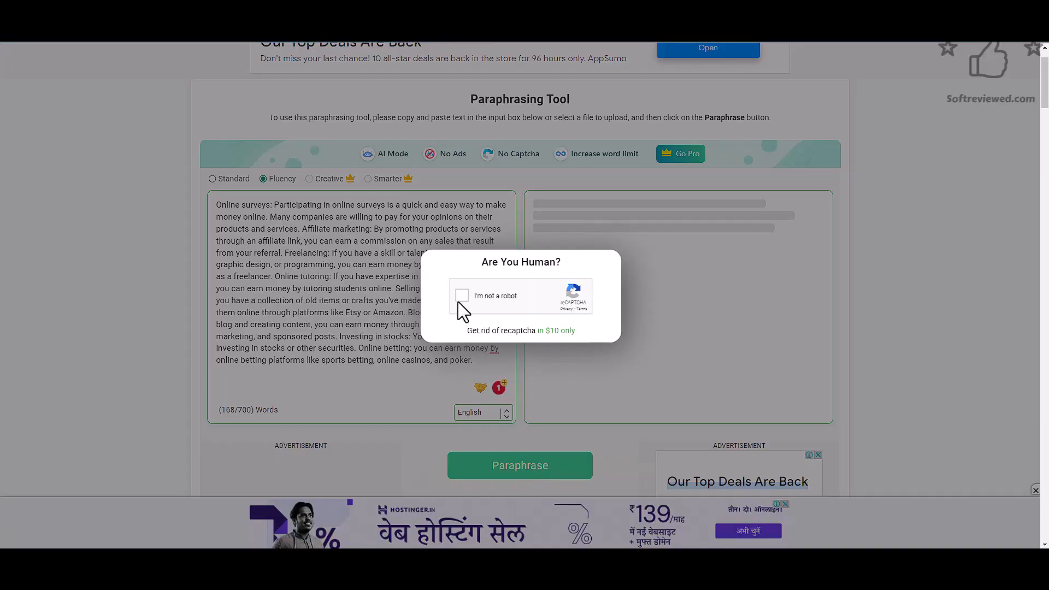
click(462, 296)
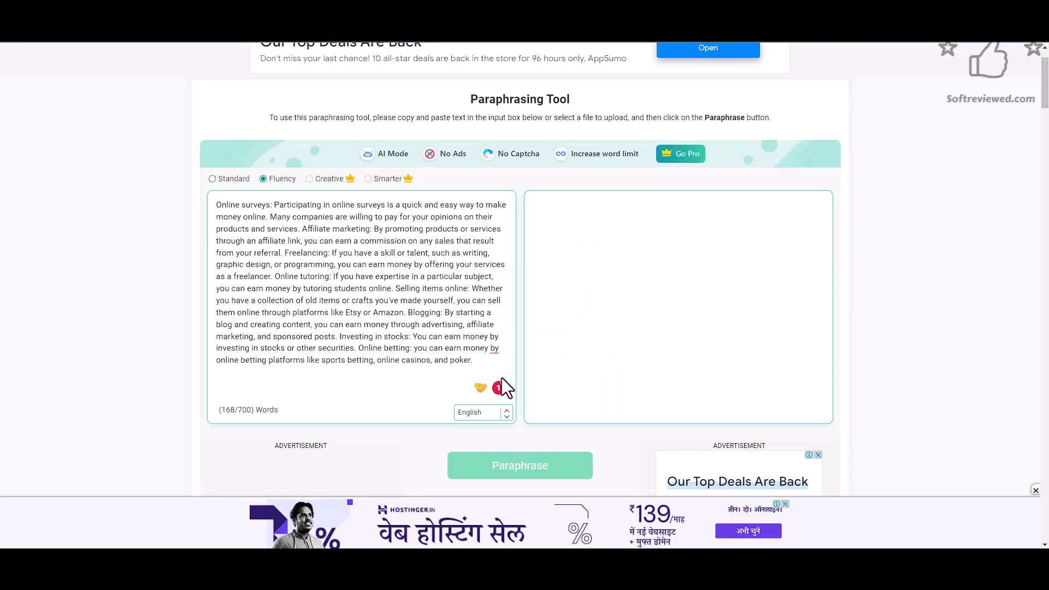
click(519, 465)
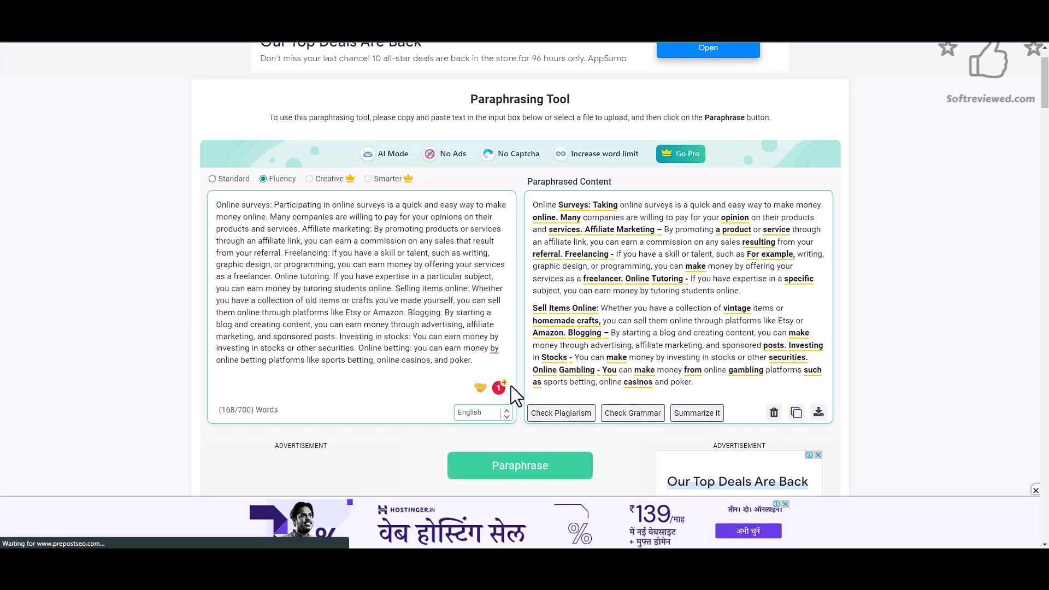
mouse_move(413, 138)
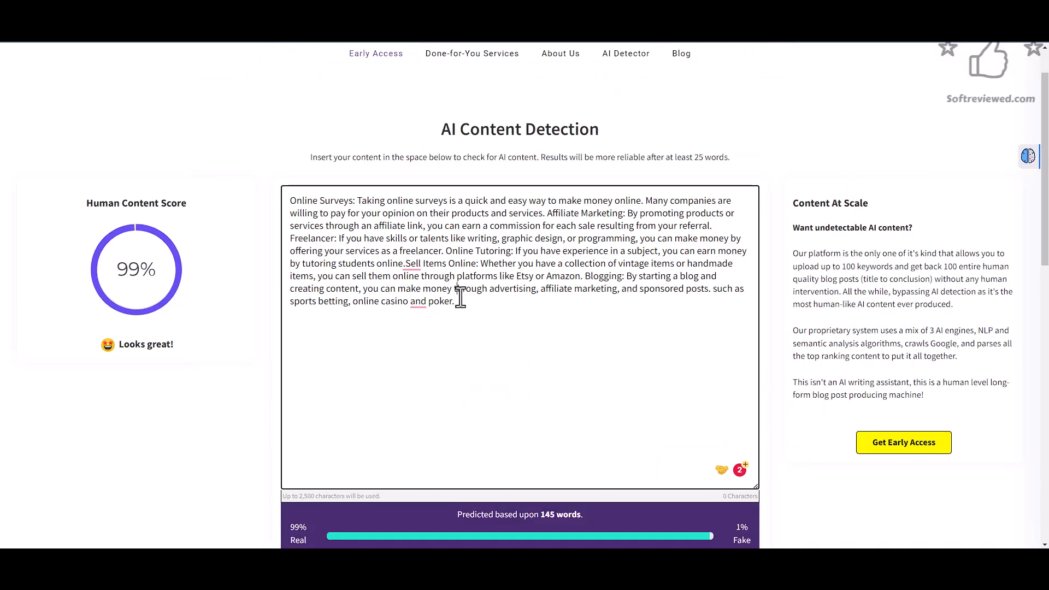
- Replace the detector text with the Fluency paraphrase and score it at 60% human
key(ctrl+a)
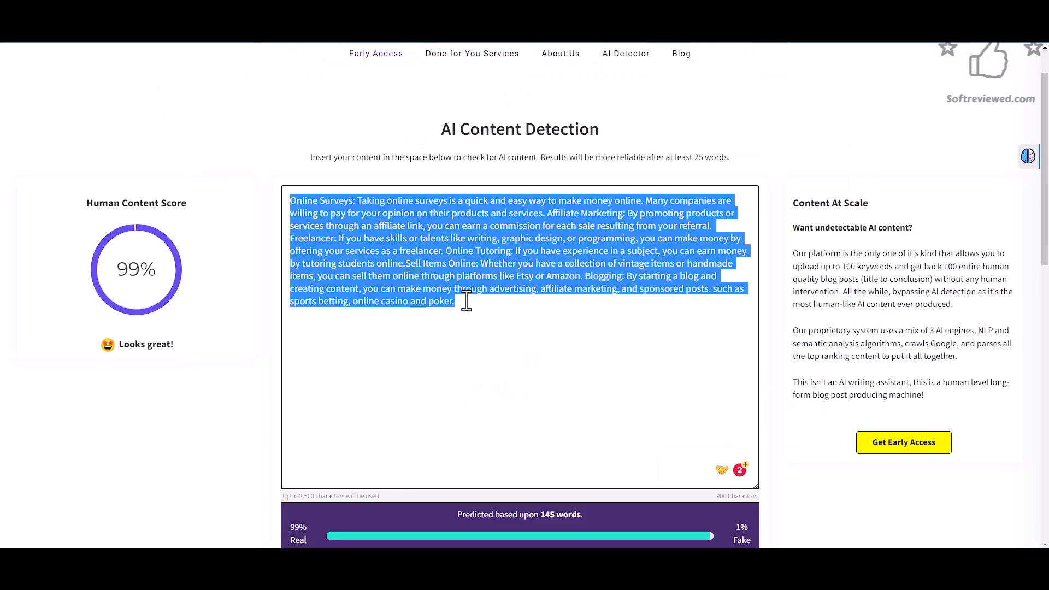
right_click(466, 301)
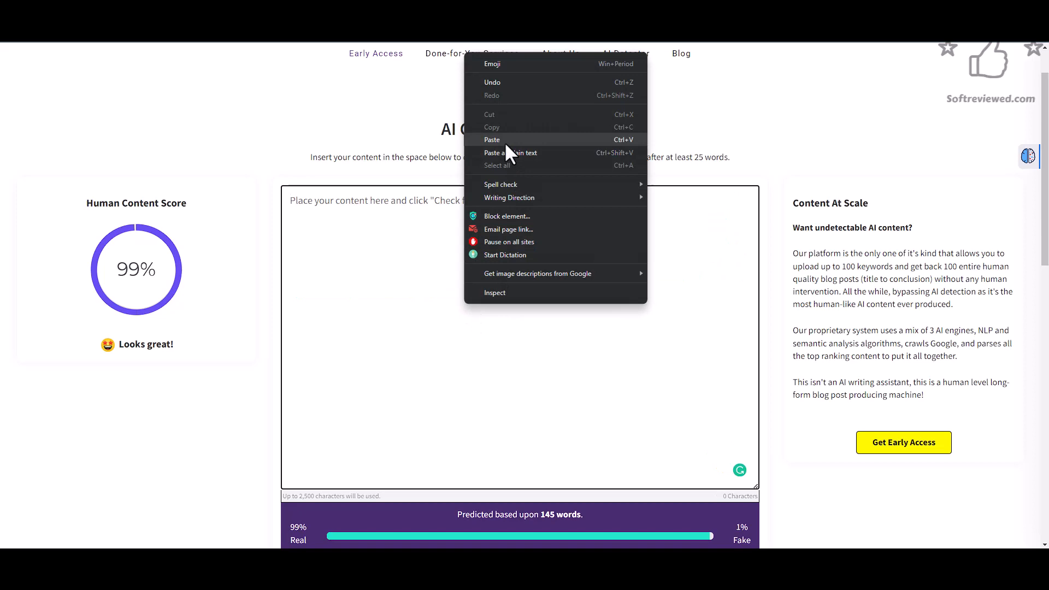
click(491, 140)
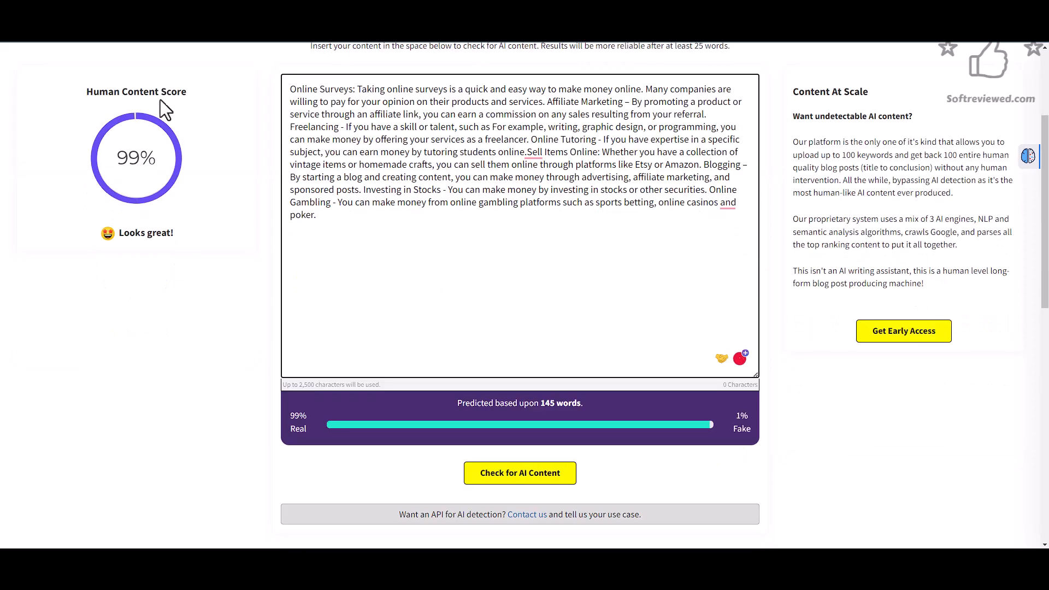
click(518, 471)
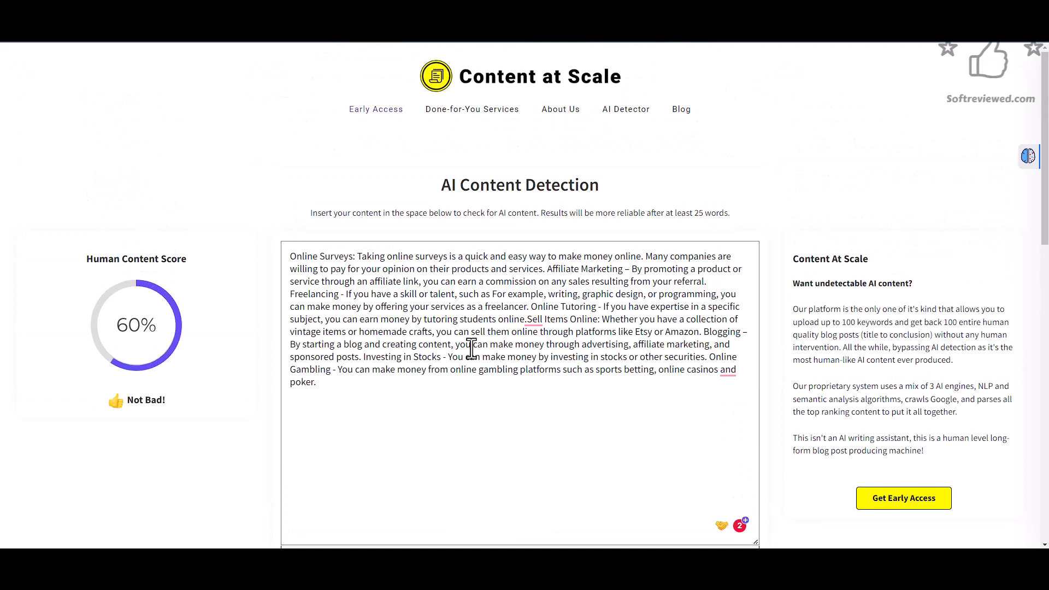
mouse_move(420, 331)
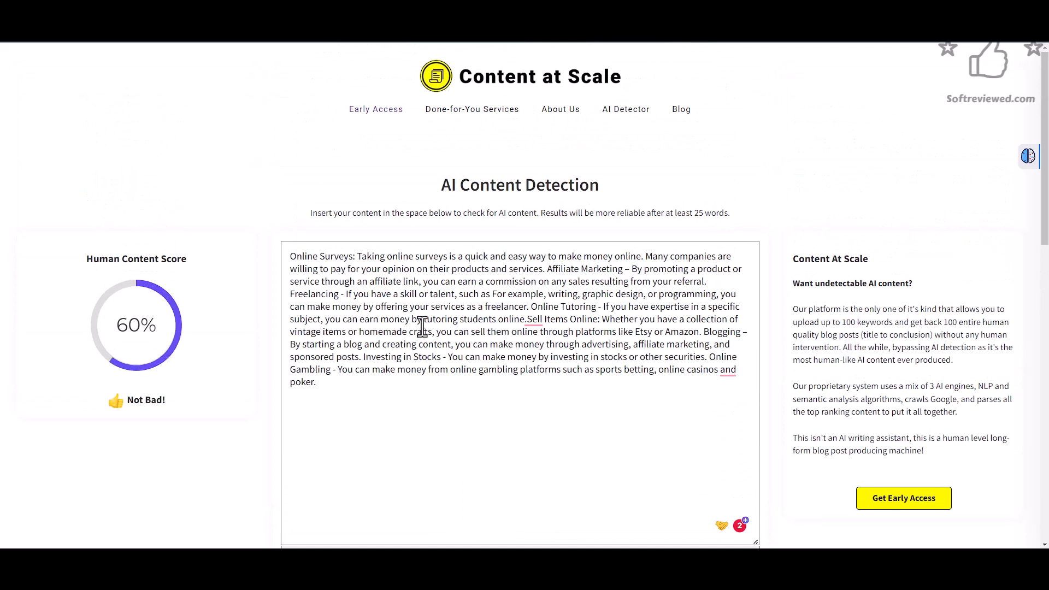
mouse_move(233, 323)
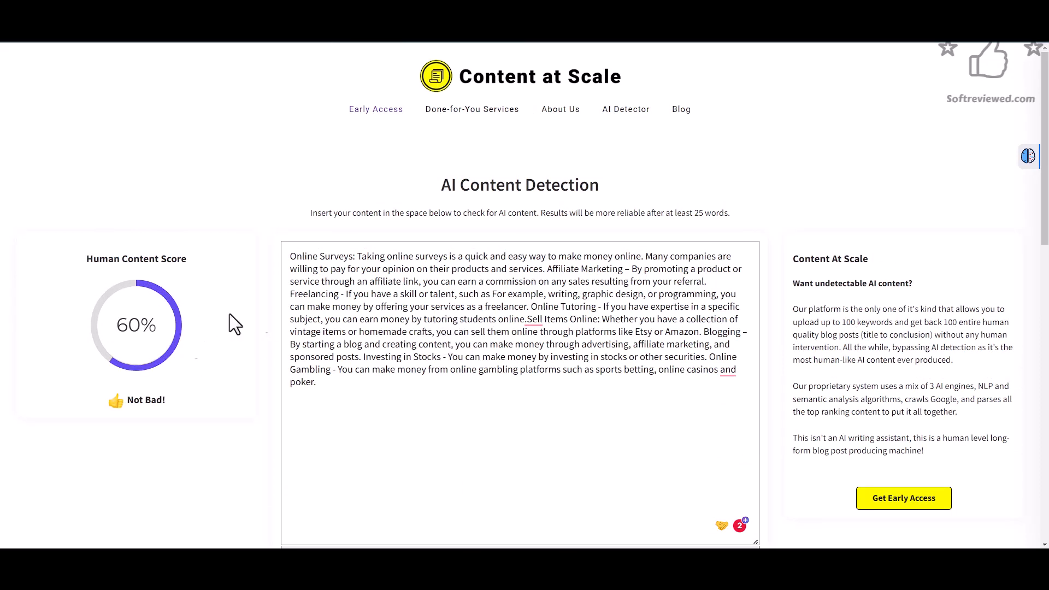
mouse_move(175, 407)
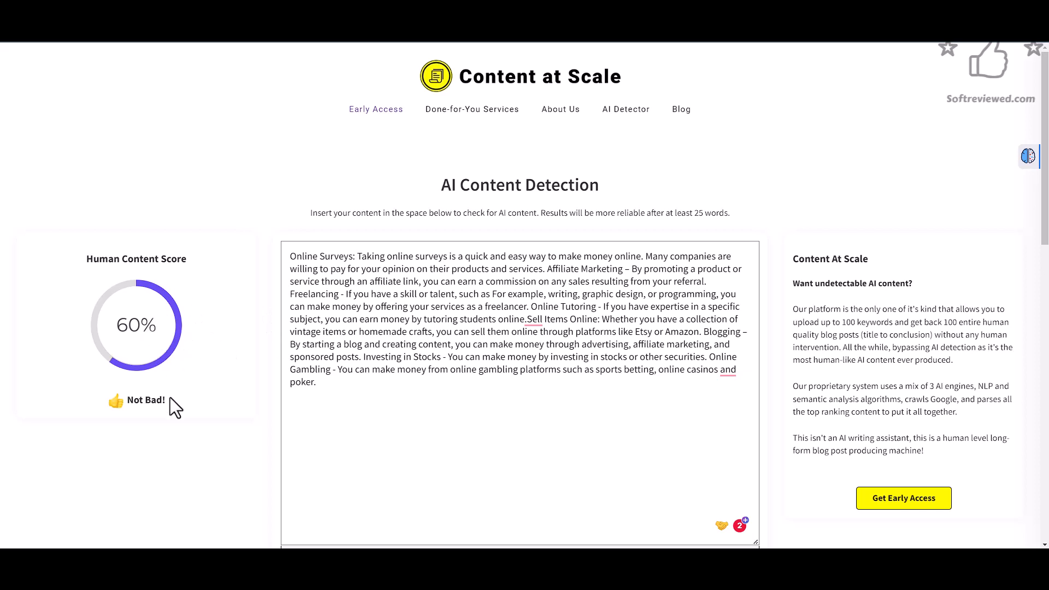
mouse_move(183, 333)
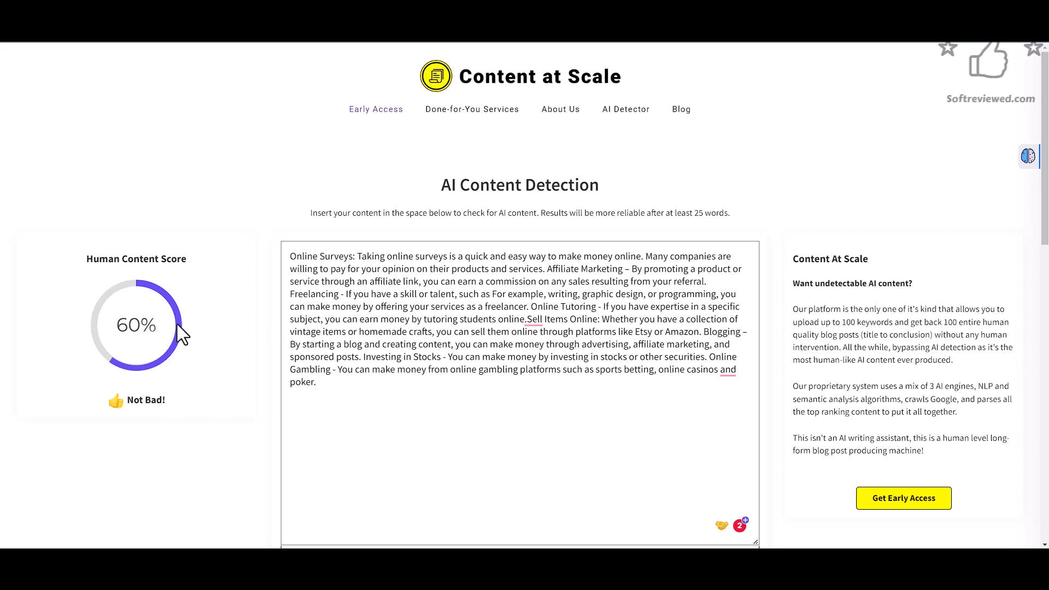
mouse_move(132, 357)
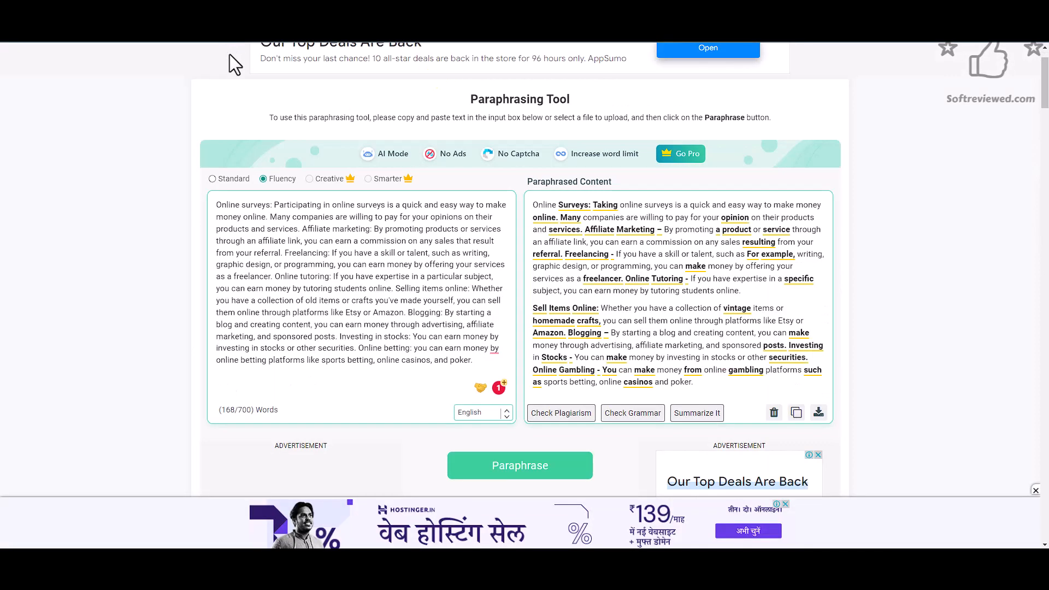
mouse_move(471, 241)
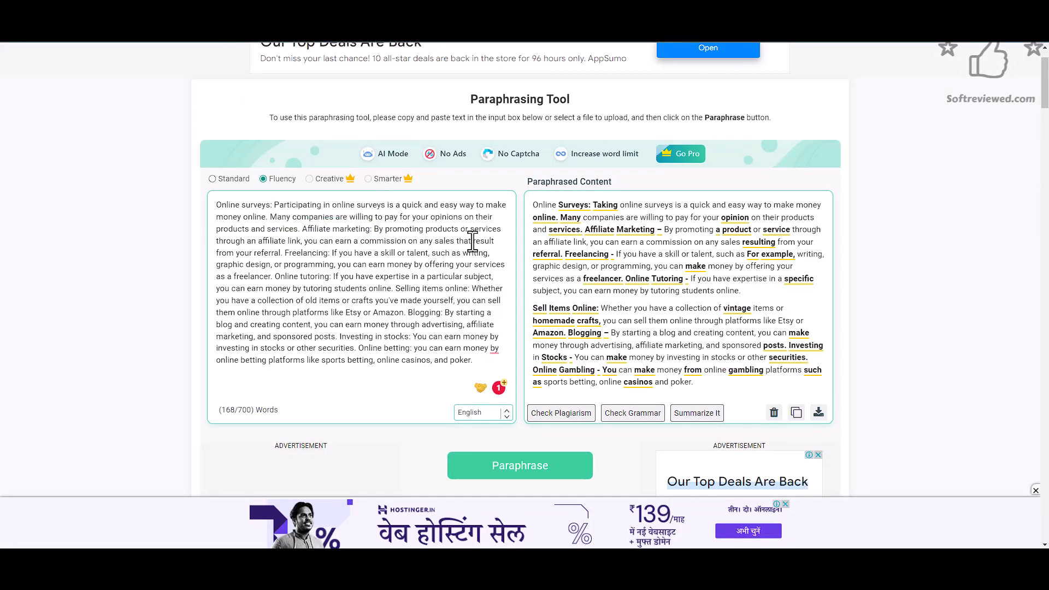
mouse_move(243, 214)
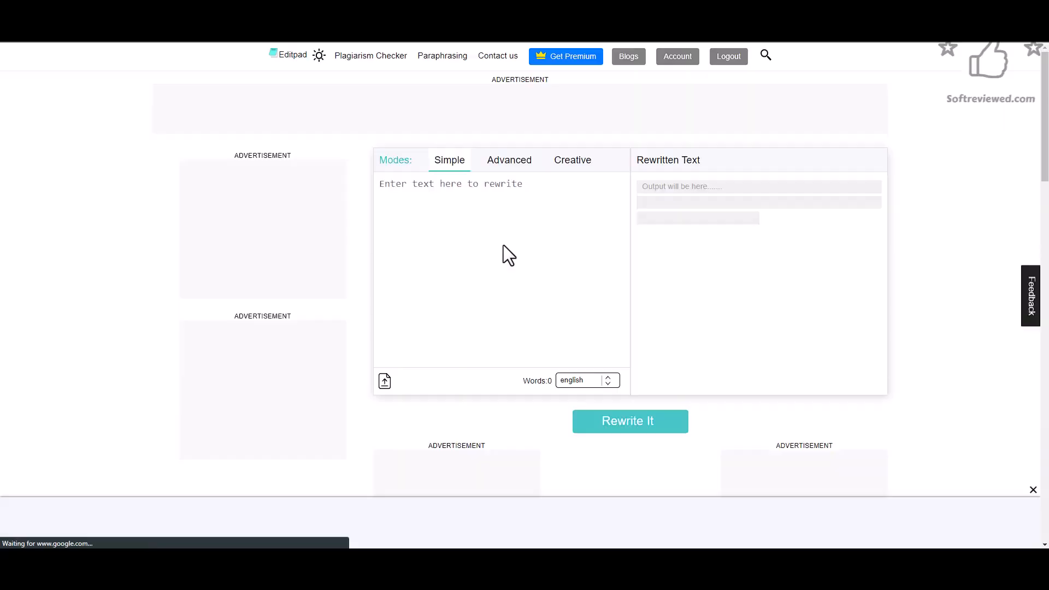
mouse_move(446, 232)
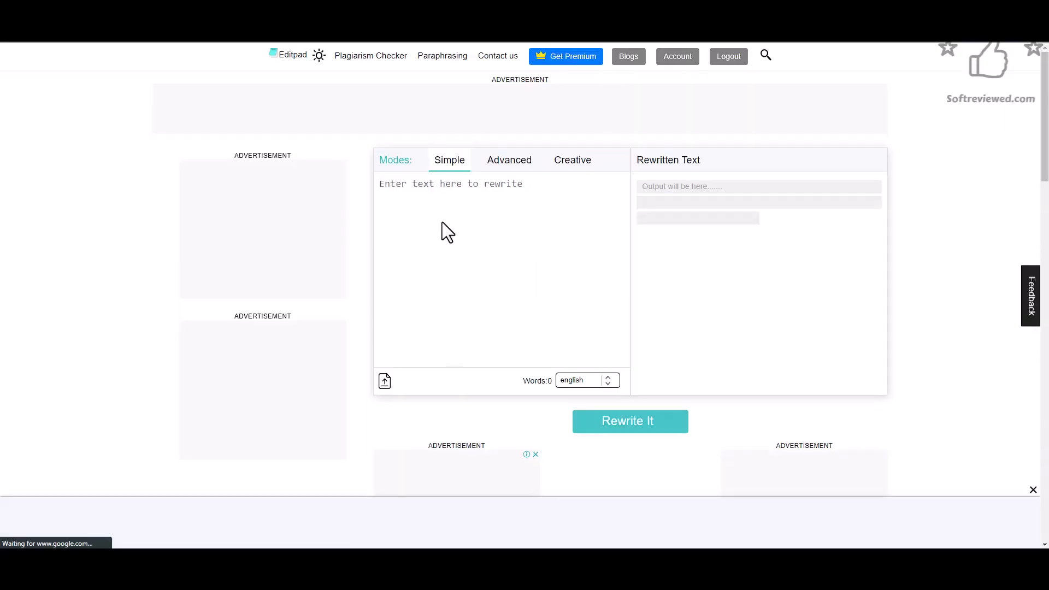
- Paste the original list into Editpad and rewrite it in Simple mode
right_click(445, 231)
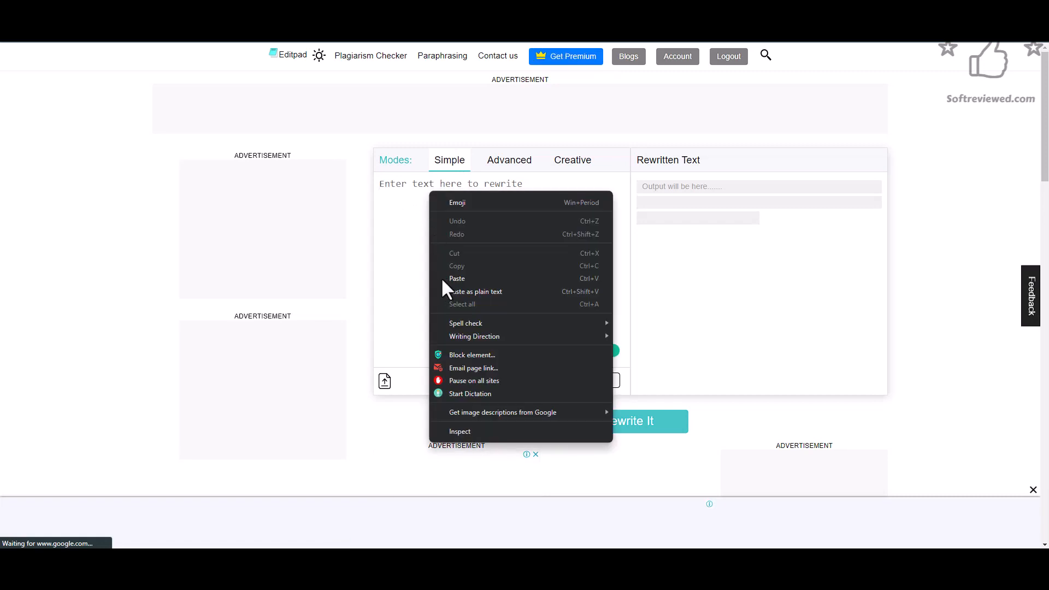
click(456, 279)
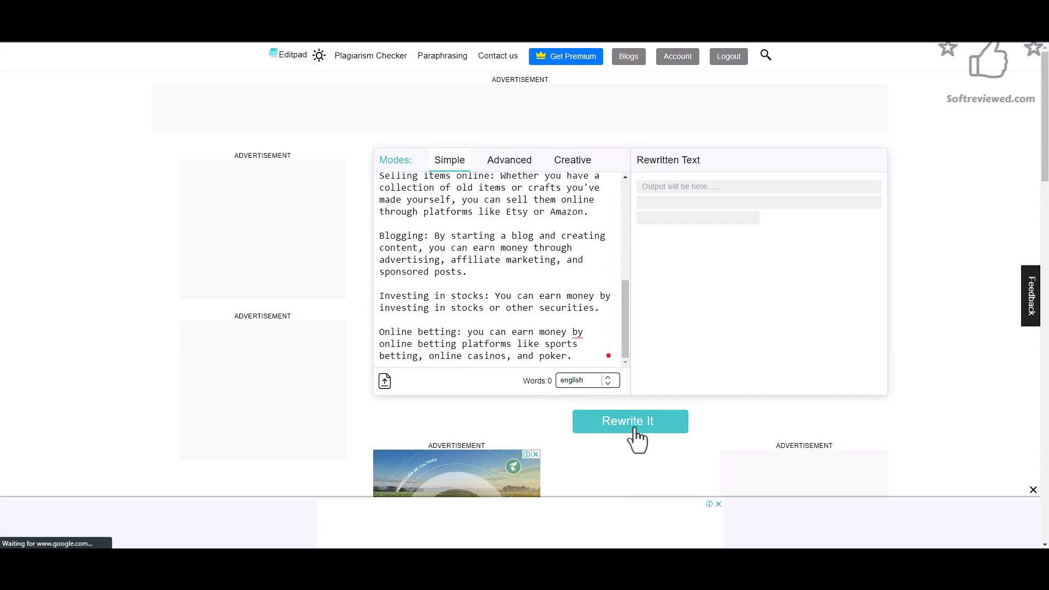
click(629, 421)
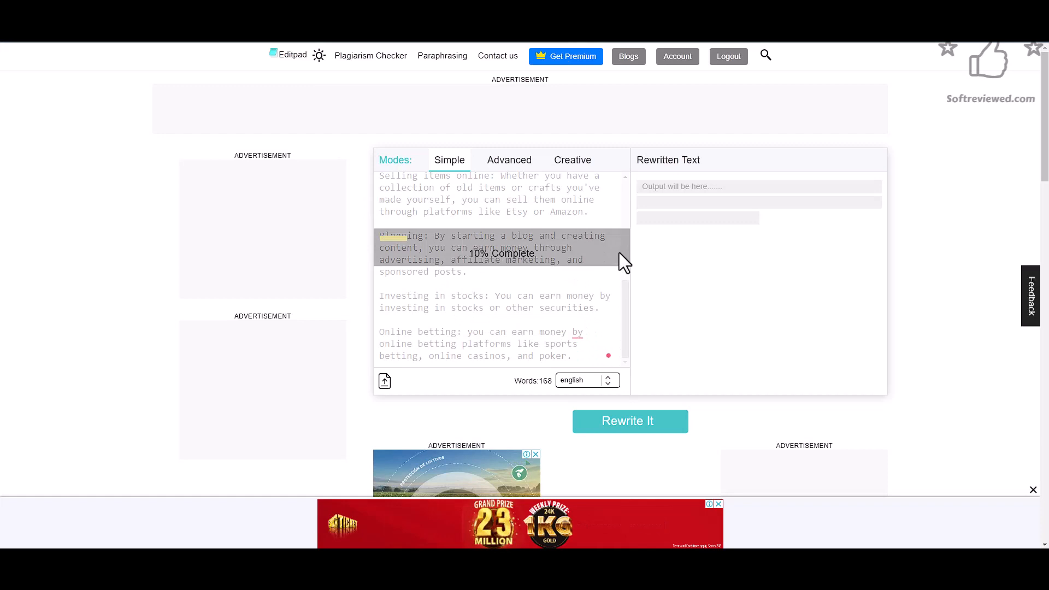
click(630, 420)
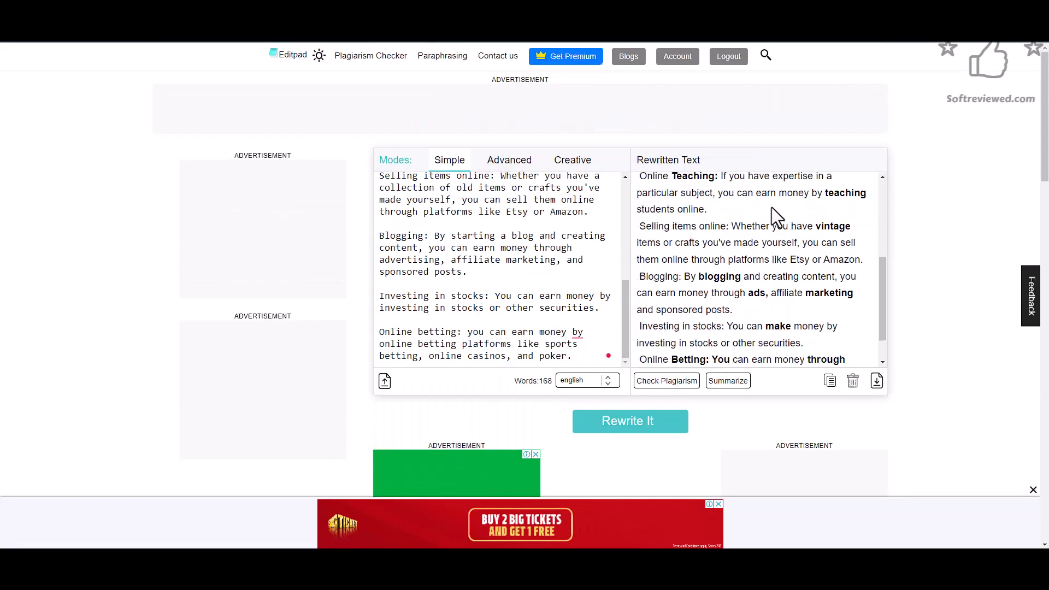
scroll(down, 3)
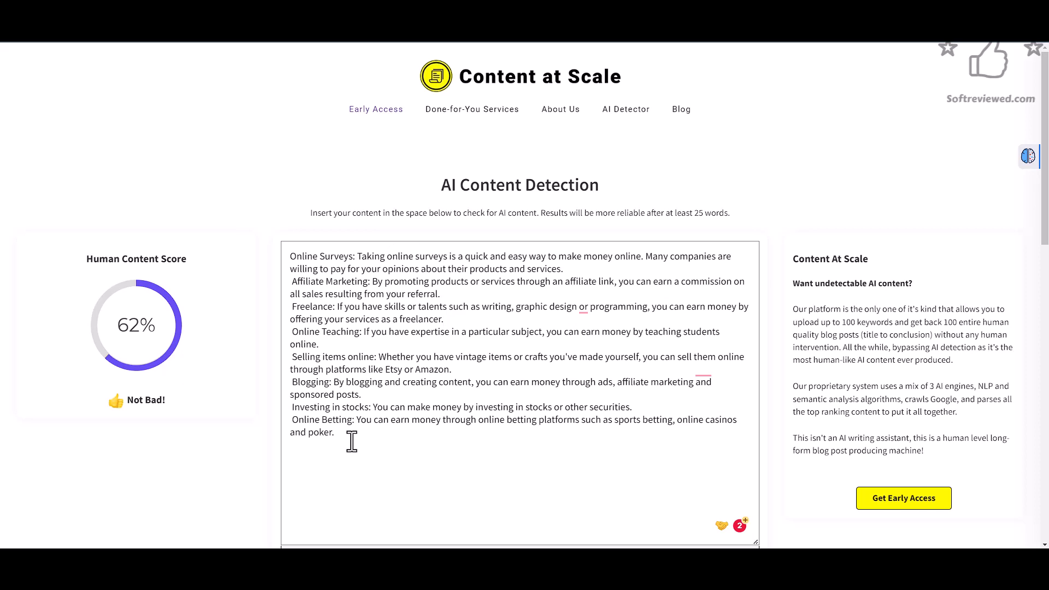
- Run Originality.ai on the Simple rewrite, getting 79 original / 21 AI beside 62% human
key(ctrl+a)
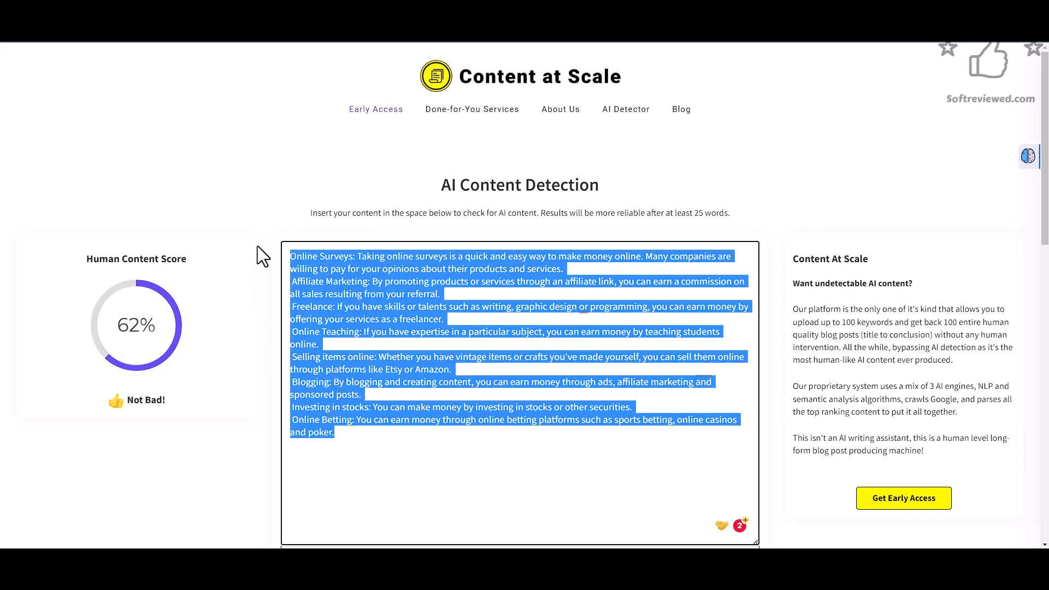
right_click(328, 274)
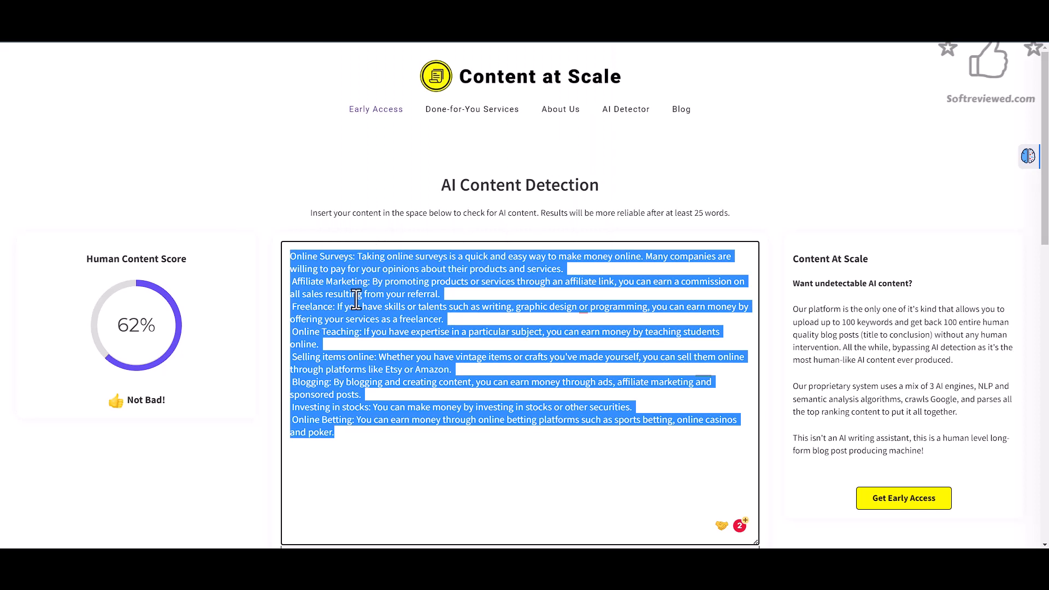
click(1027, 156)
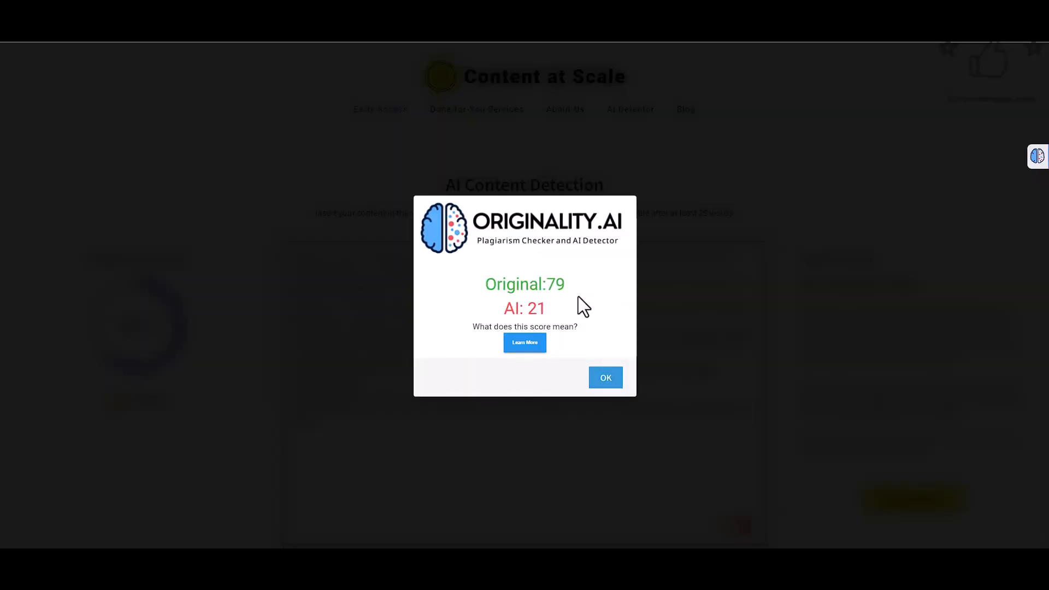
click(604, 377)
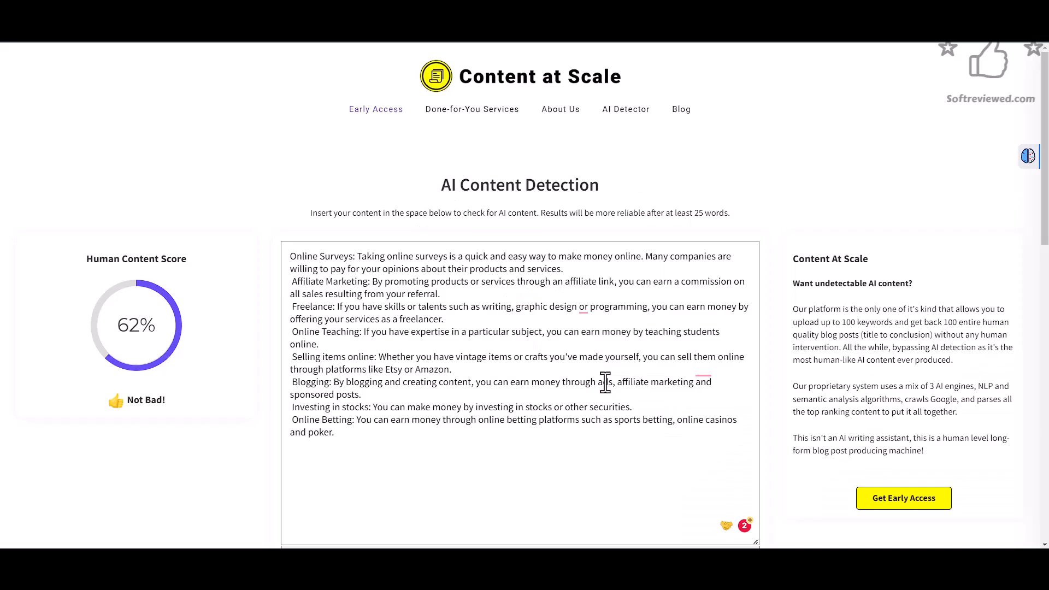
mouse_move(153, 350)
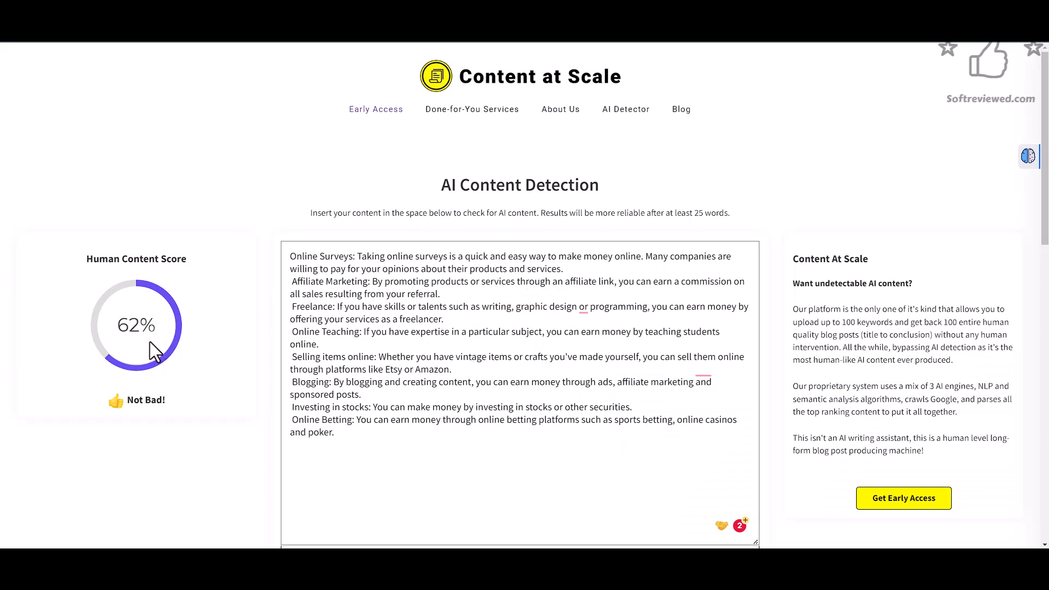
mouse_move(410, 132)
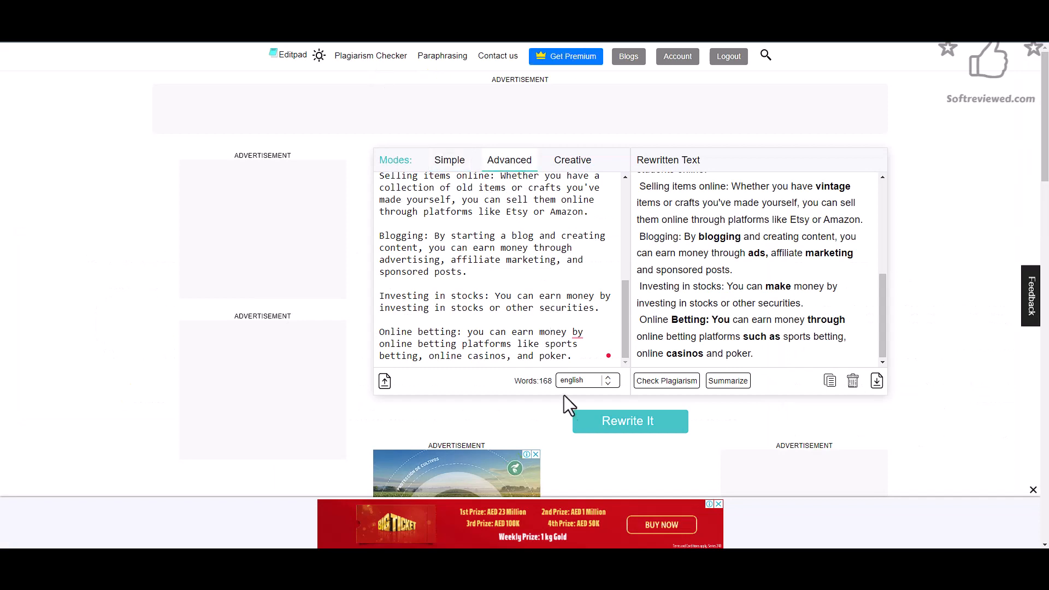
- Produce an Advanced-mode rewrite of the list in Editpad, passing the reCAPTCHA
click(629, 421)
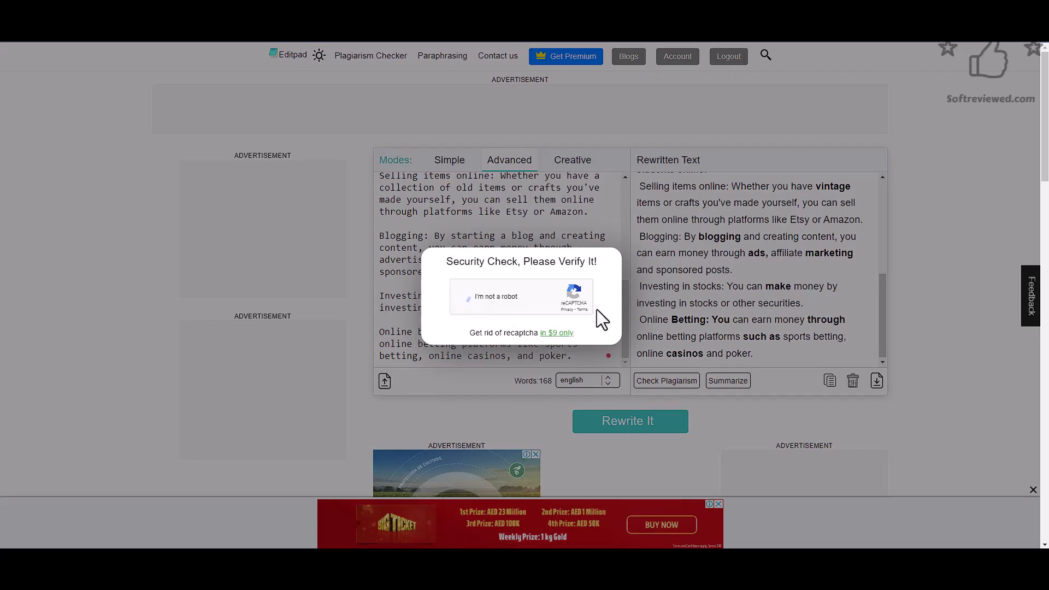
click(467, 296)
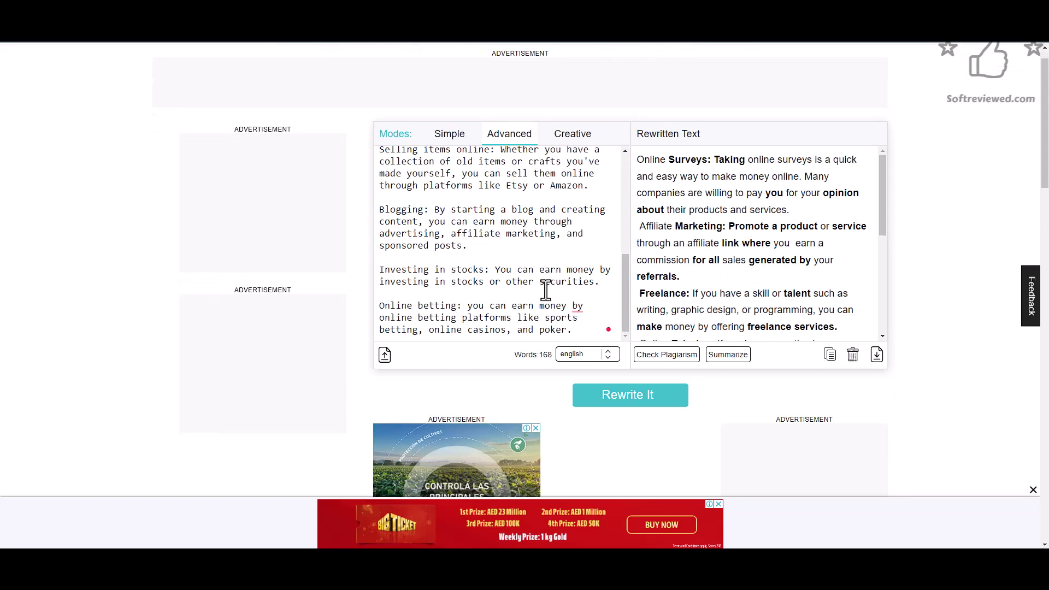
scroll(up, 3)
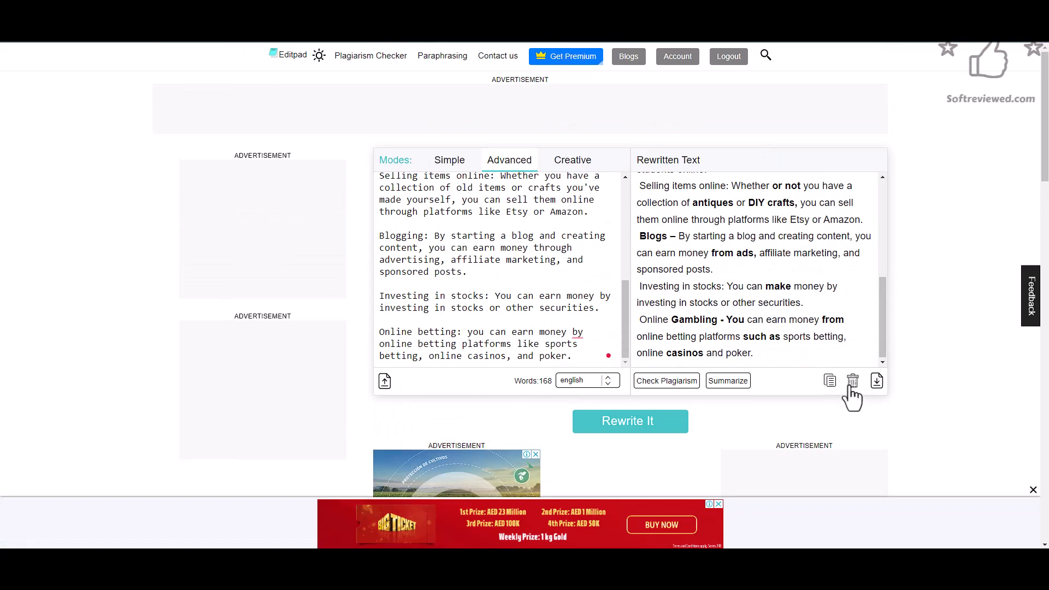
- Score the Advanced rewrite: 89% human in Content at Scale, Originality.ai 20 original / 80 AI
click(665, 380)
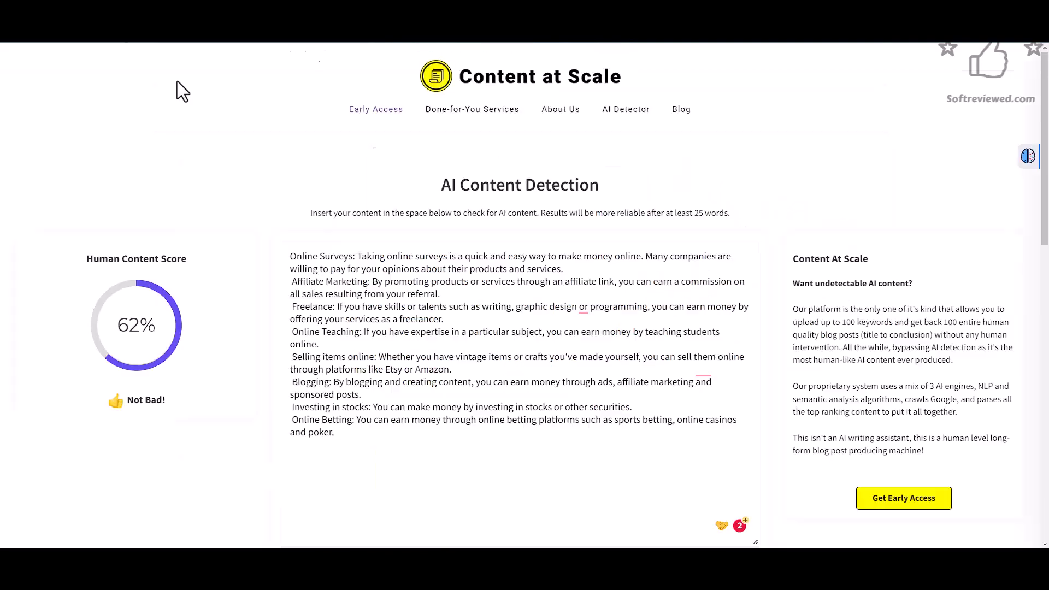
key(ctrl+a)
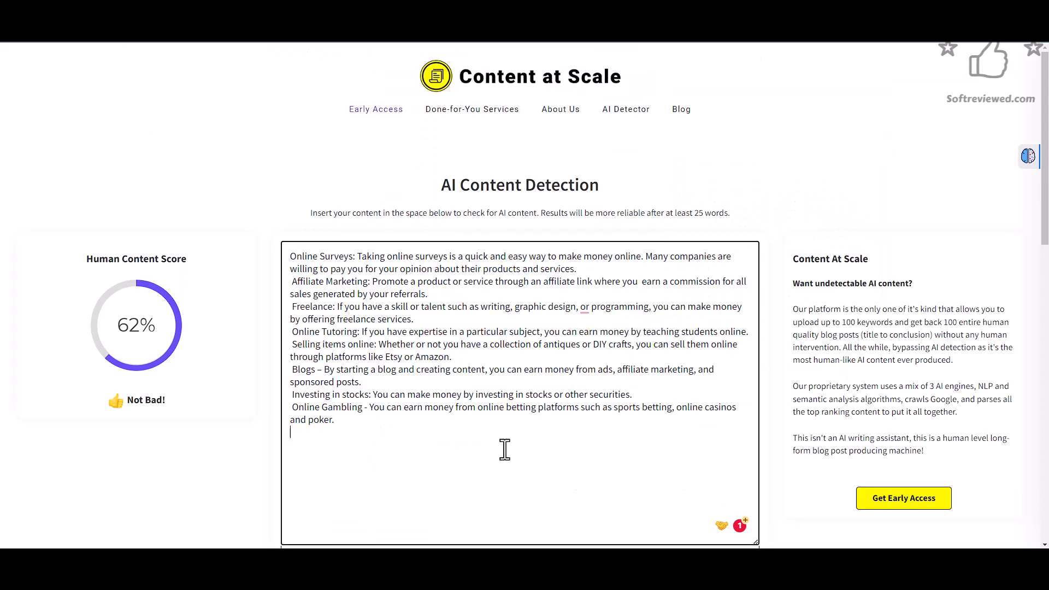
click(518, 448)
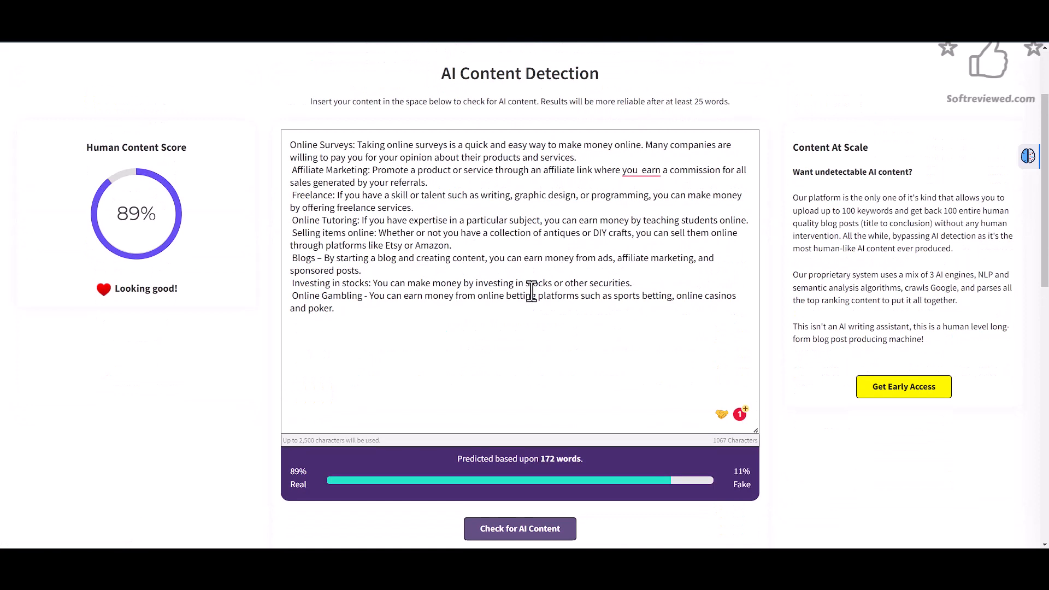
mouse_move(106, 239)
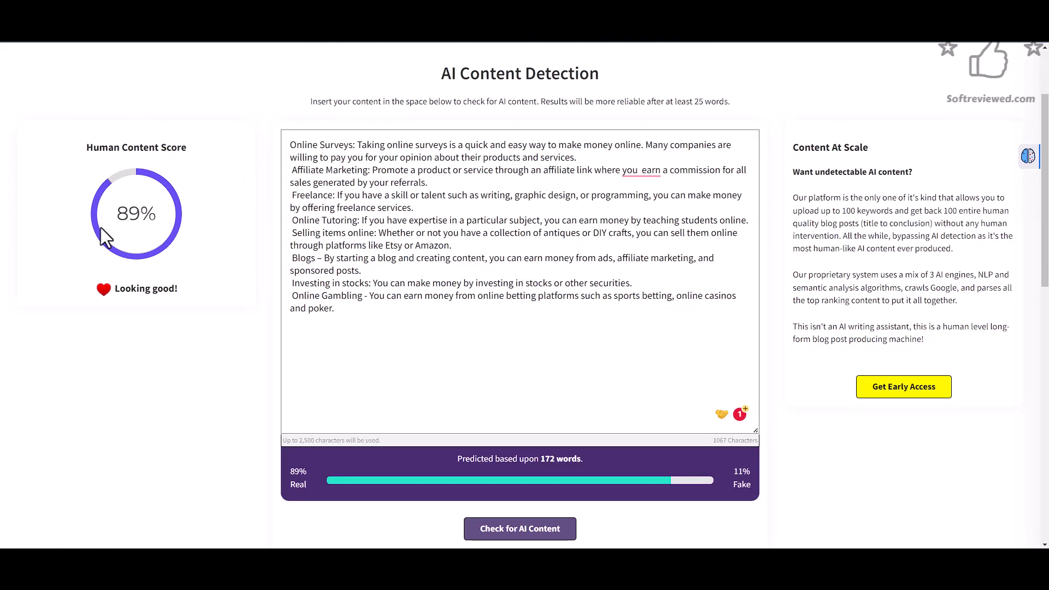
mouse_move(375, 315)
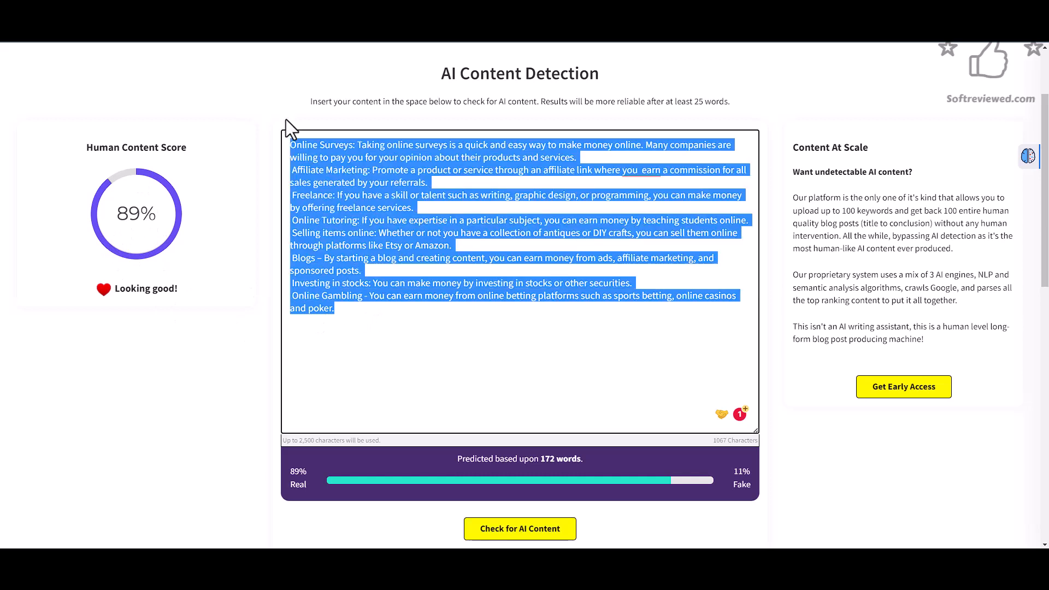
mouse_move(379, 383)
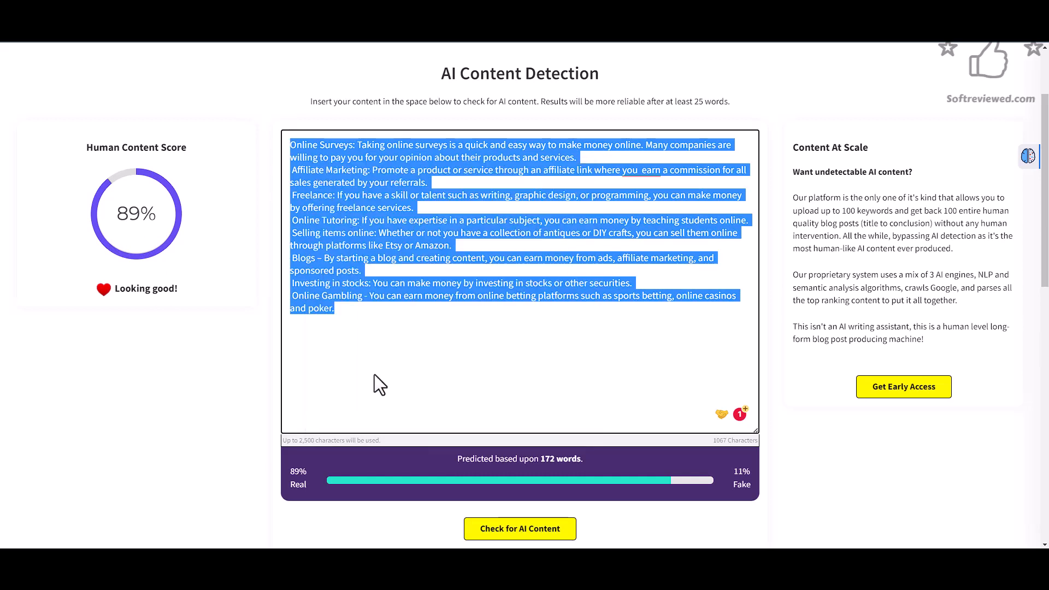
click(520, 528)
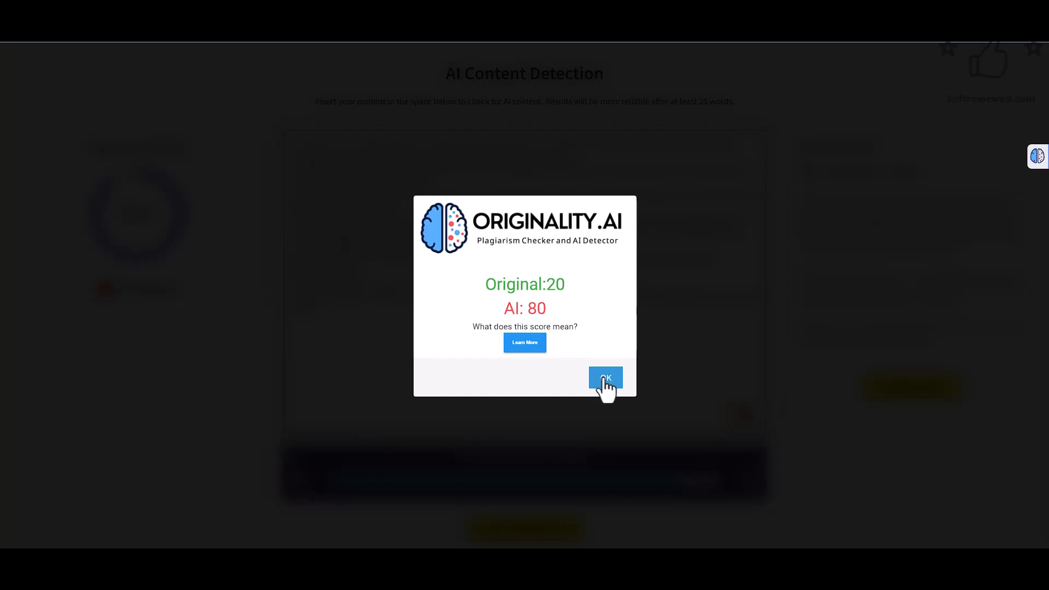
click(604, 379)
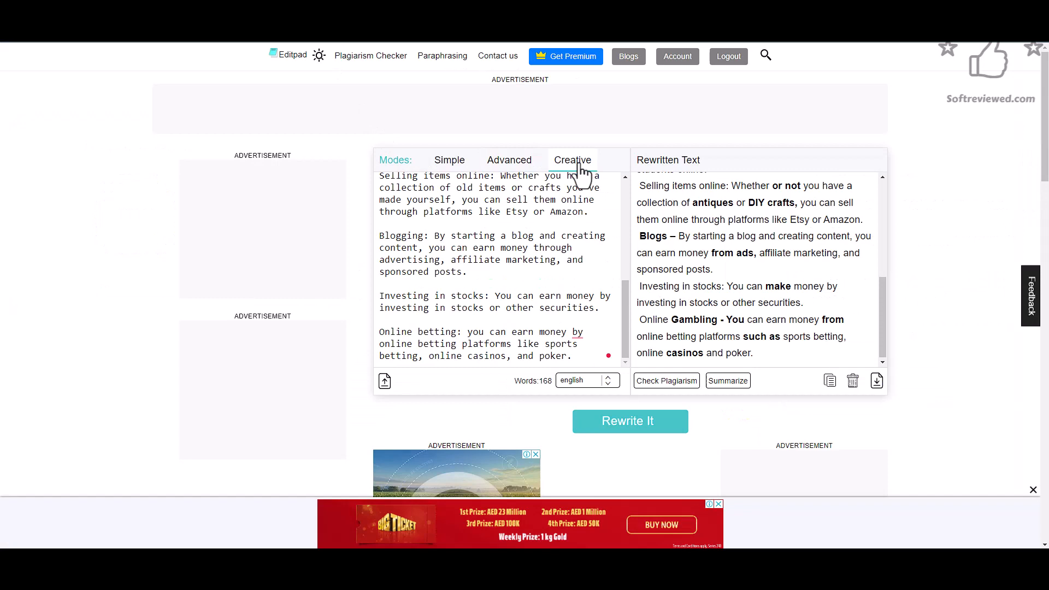
- Run Editpad's Creative-mode rewrite of the money-making list after passing the reCAPTCHA
click(629, 420)
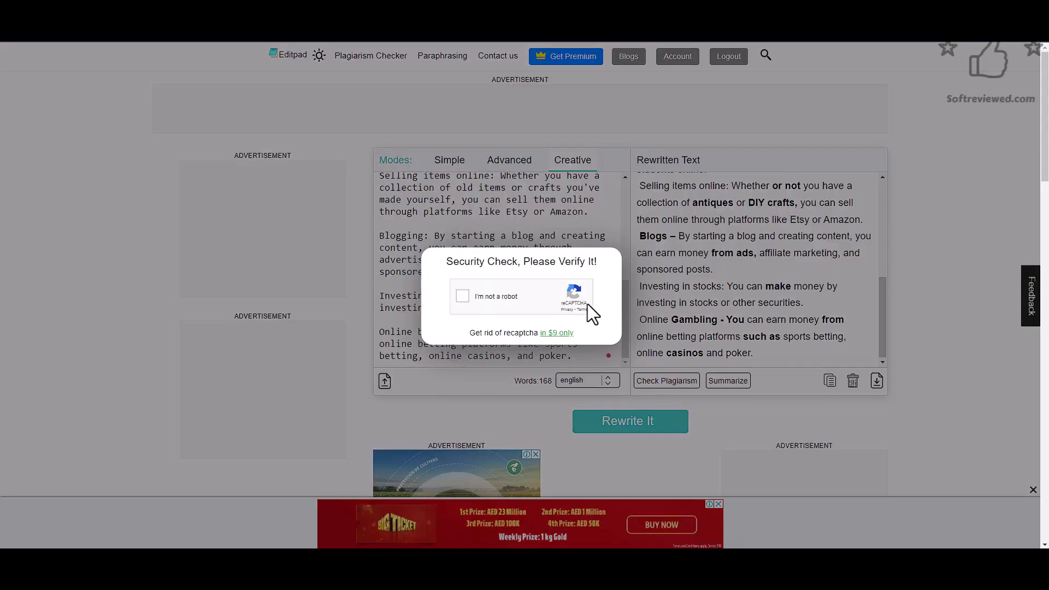
click(461, 296)
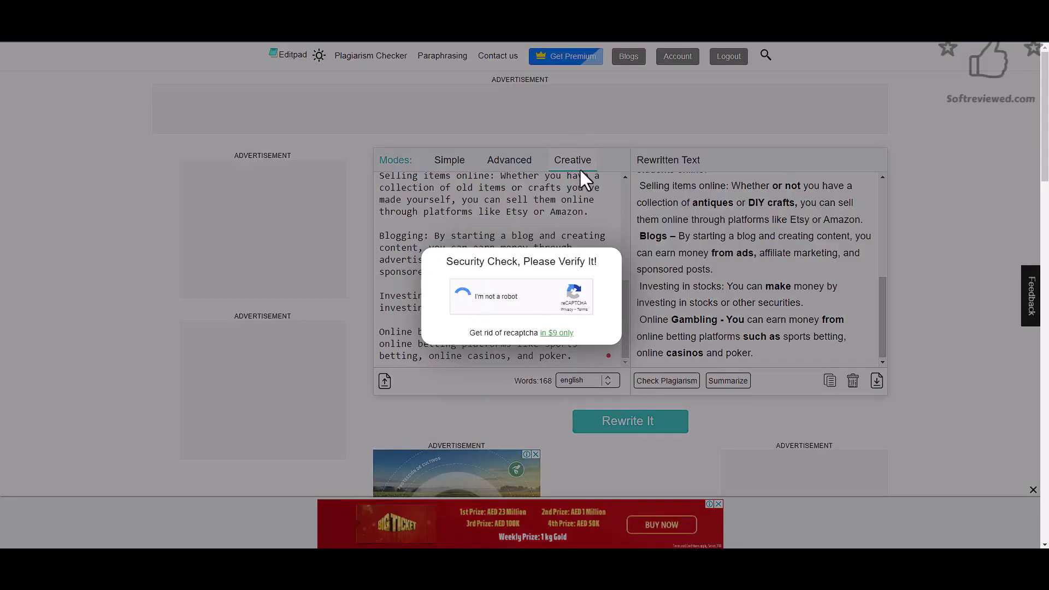
click(462, 296)
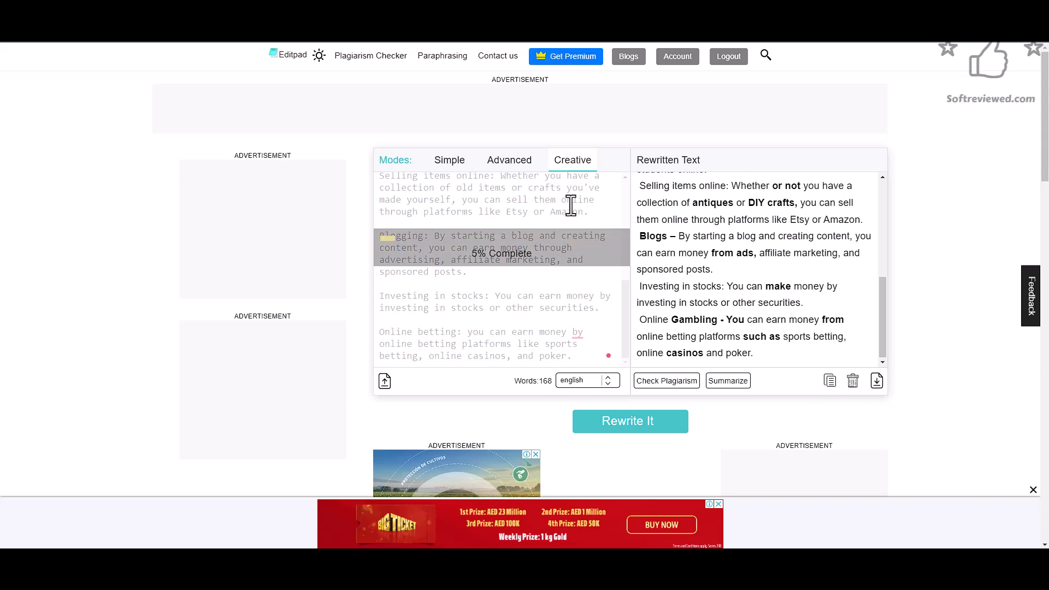
scroll(up, 3)
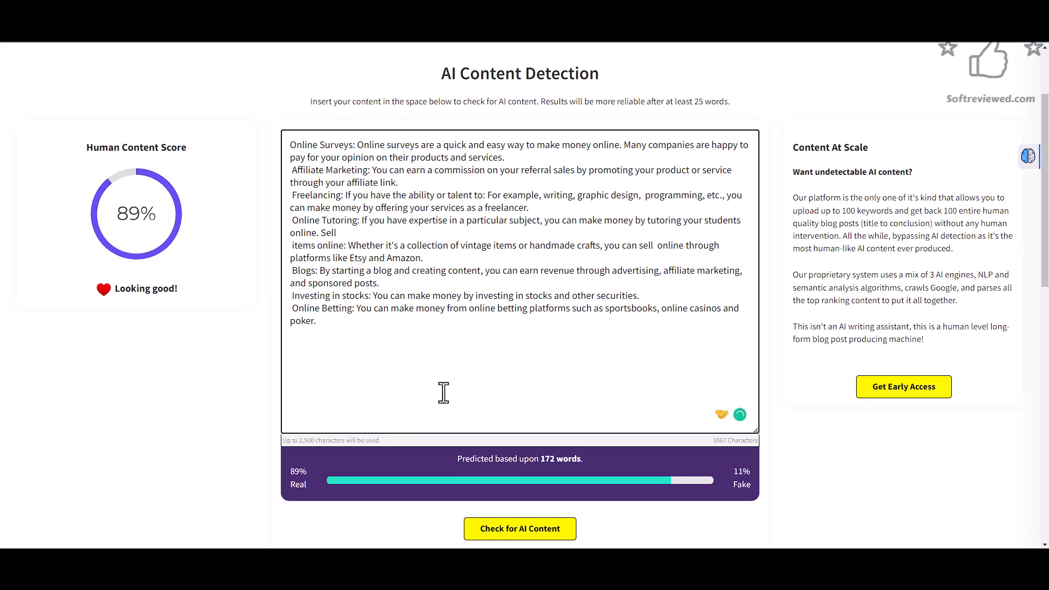
- Score the Creative rewrite: 99% human on Content at Scale, Original 3 / AI 97 on Originality.ai
click(519, 529)
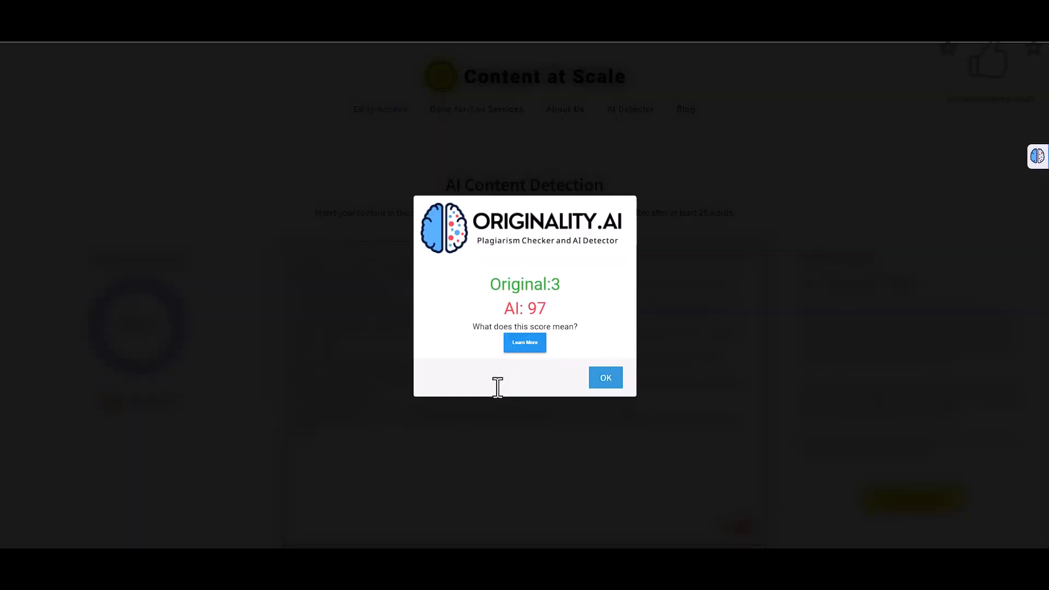
mouse_move(501, 398)
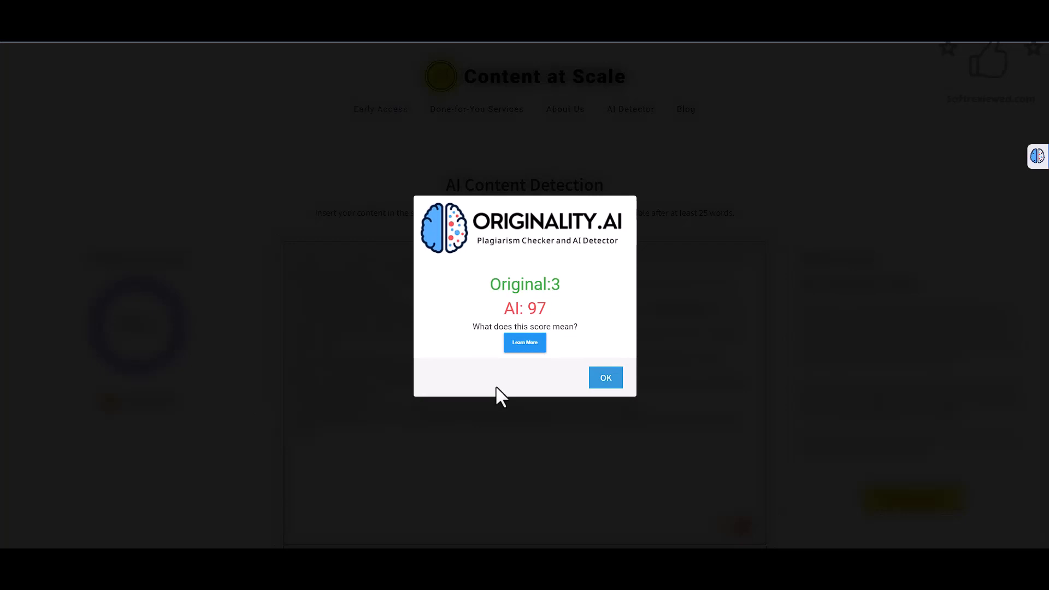
mouse_move(605, 377)
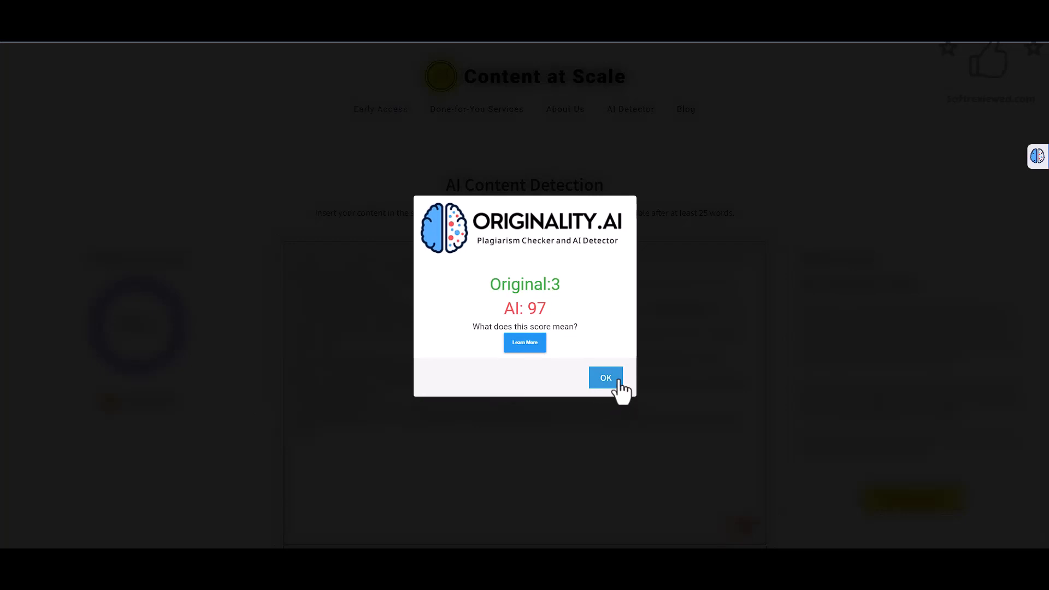
click(604, 376)
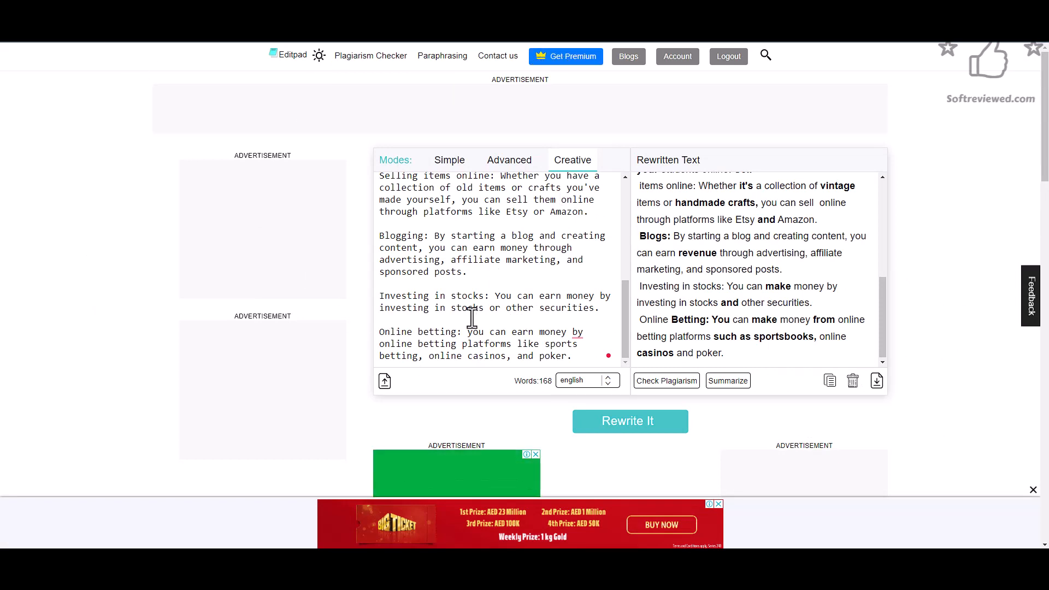
mouse_move(161, 79)
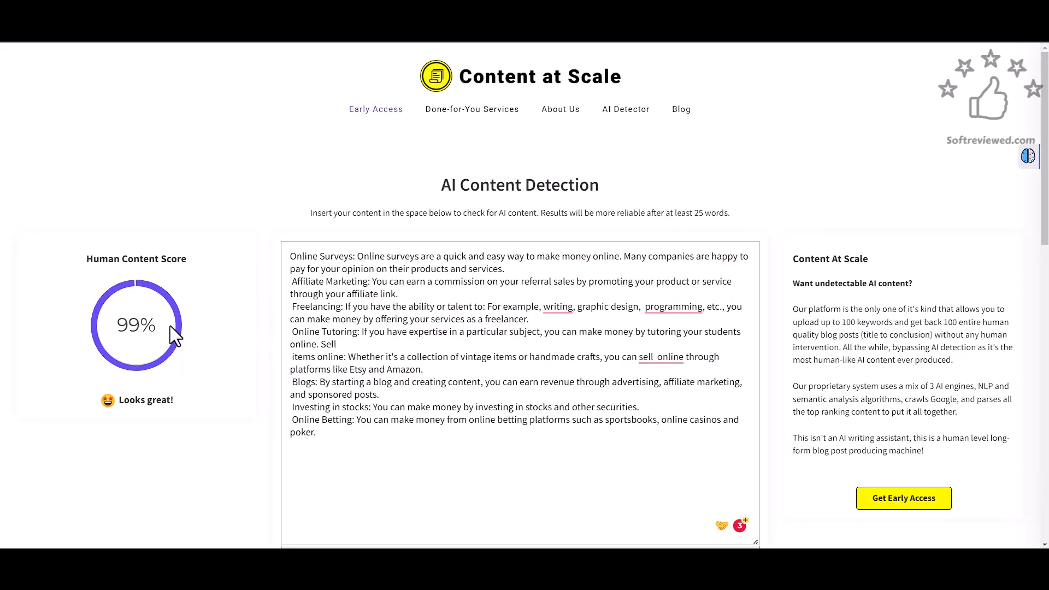
mouse_move(134, 382)
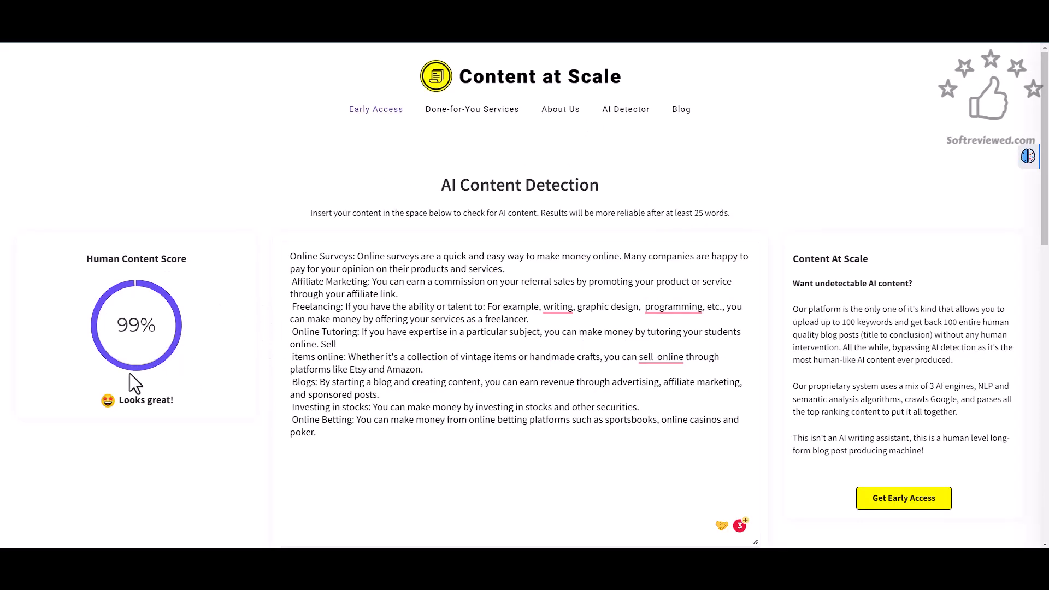
mouse_move(182, 403)
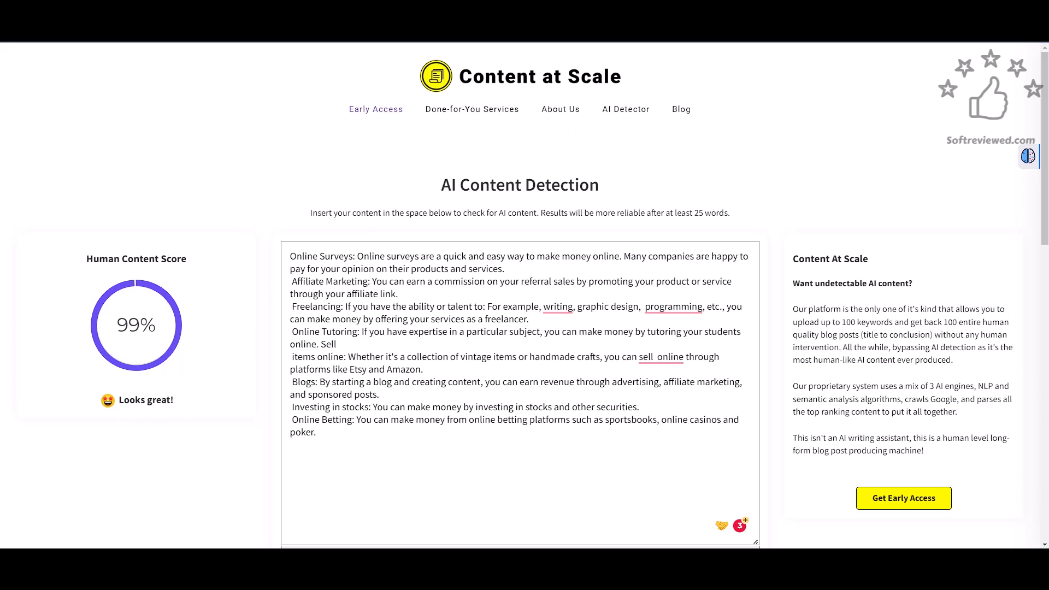
mouse_move(375, 109)
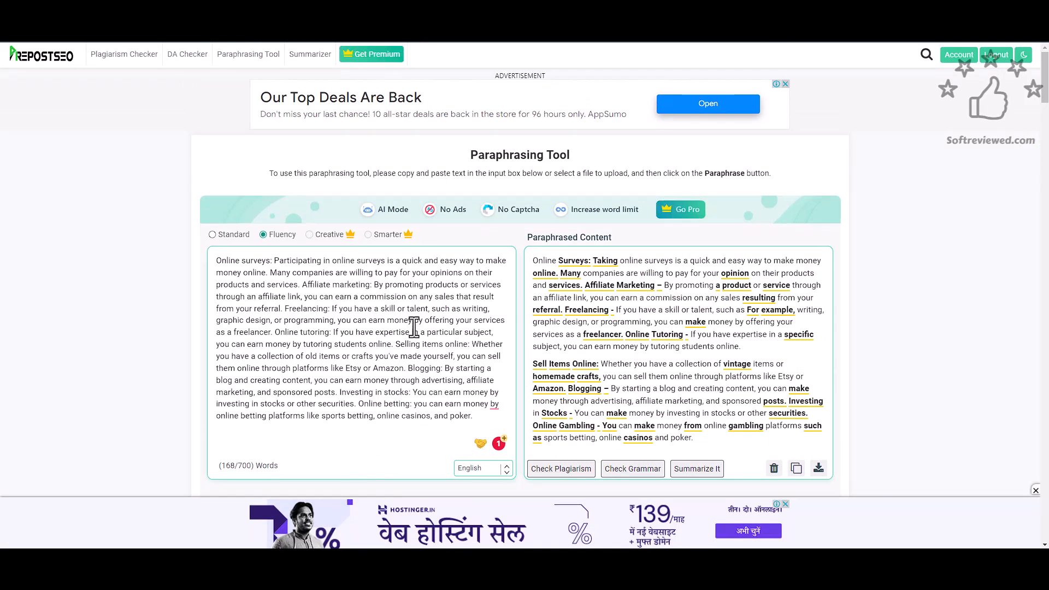
mouse_move(367, 503)
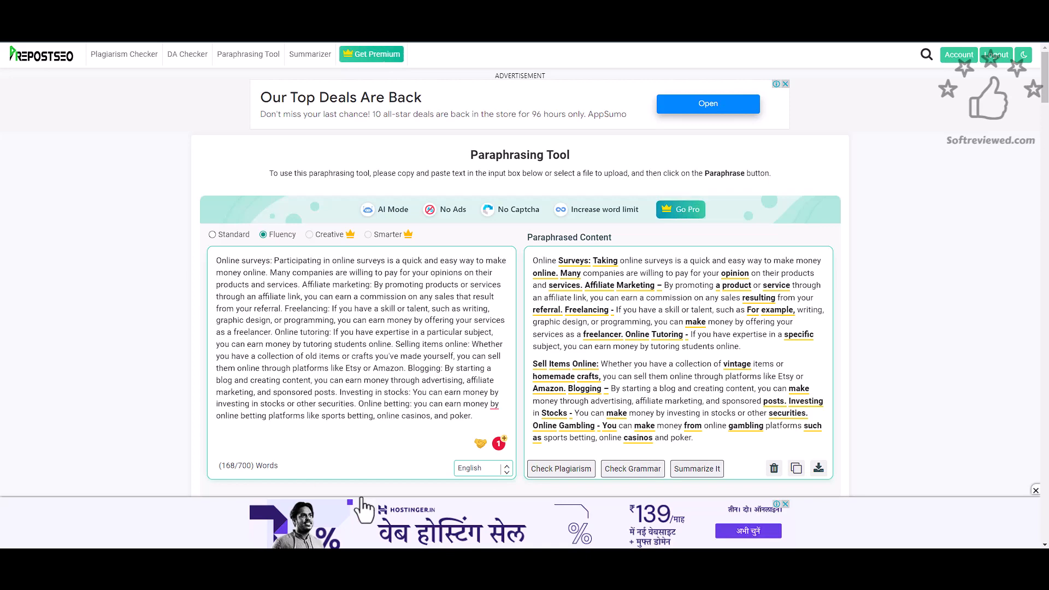
scroll(down, 3)
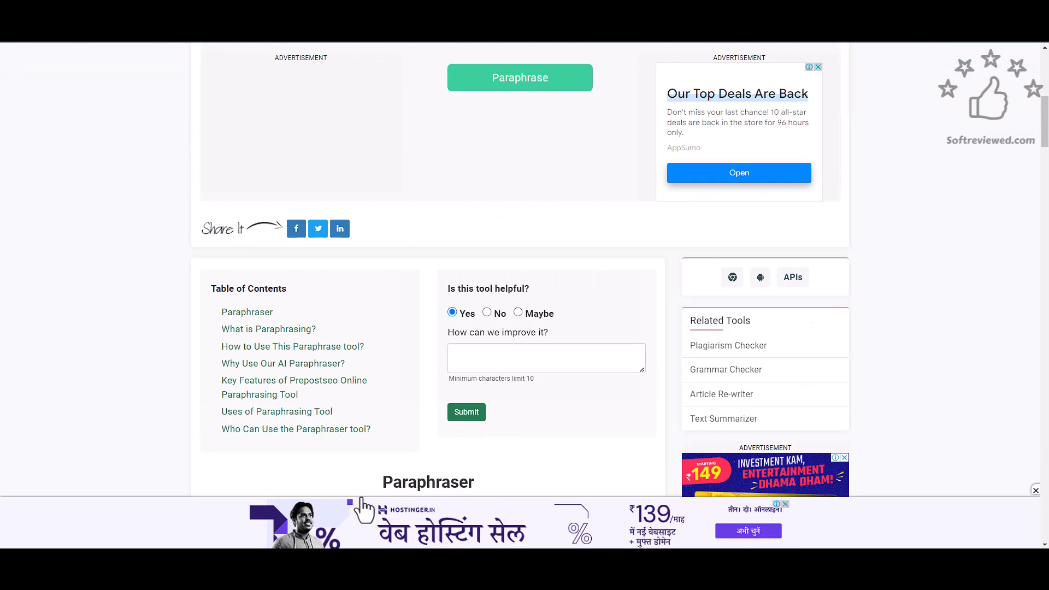
mouse_move(363, 507)
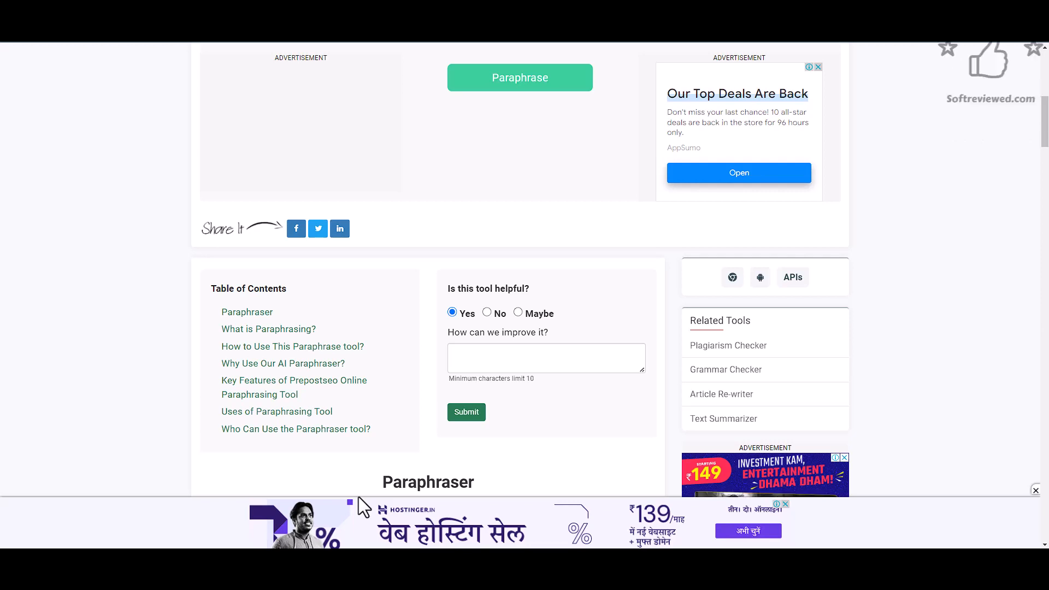
mouse_move(363, 505)
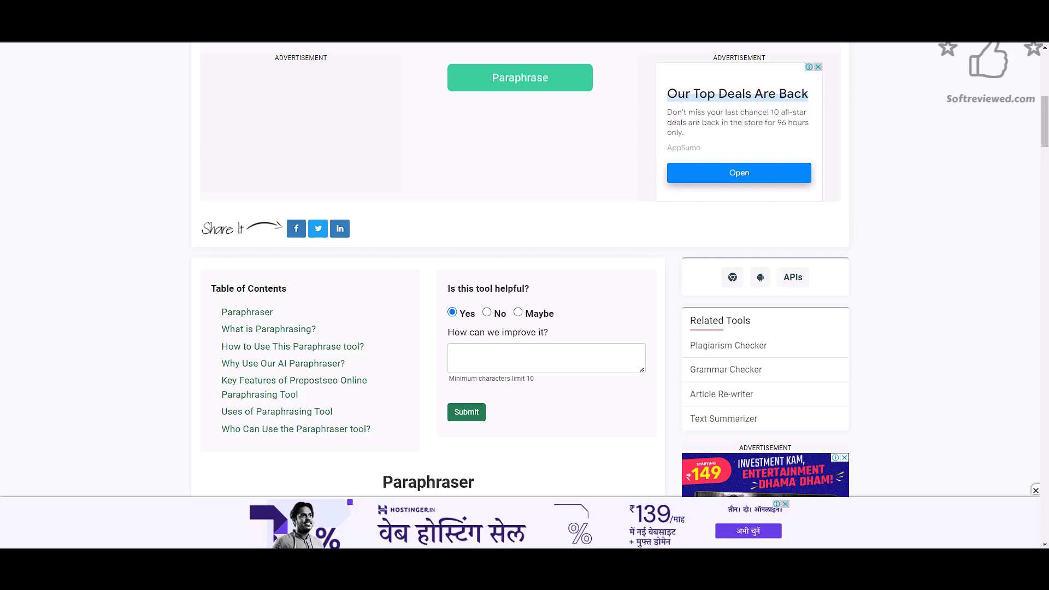